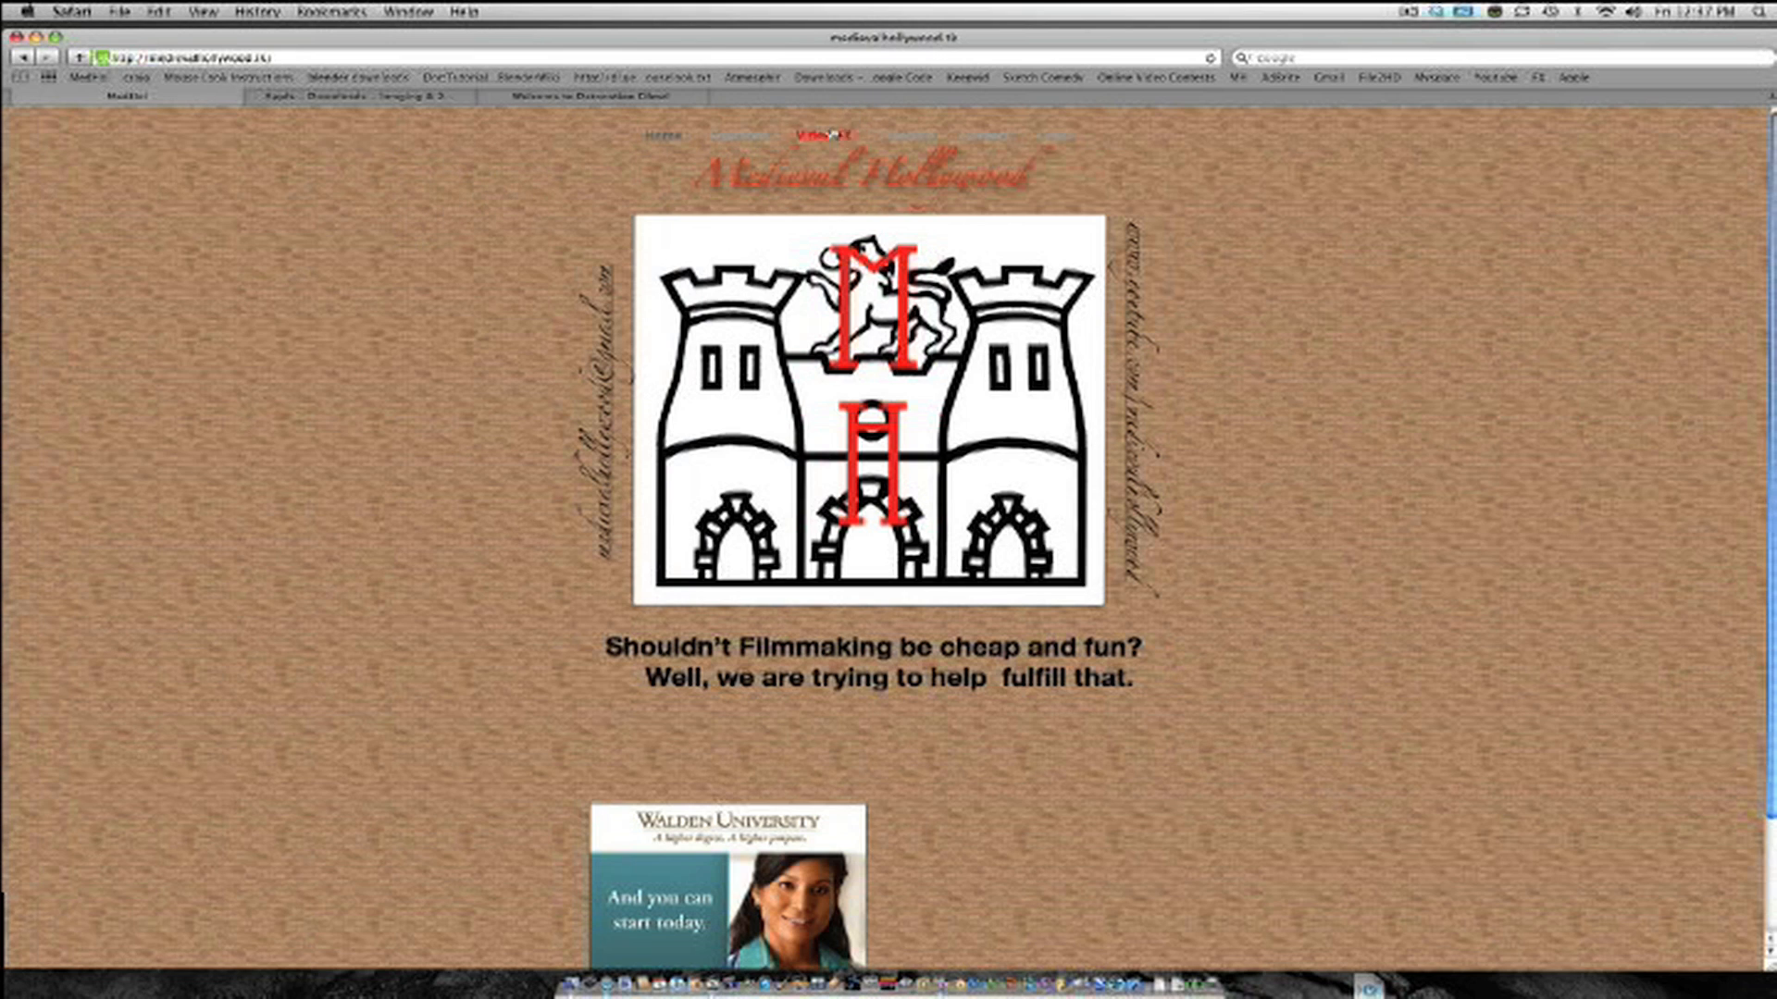
Go to Video FX, then the Cross Hairs page of green 16:9 HD images
{"action": "left_click", "coordinate": [830, 135]}
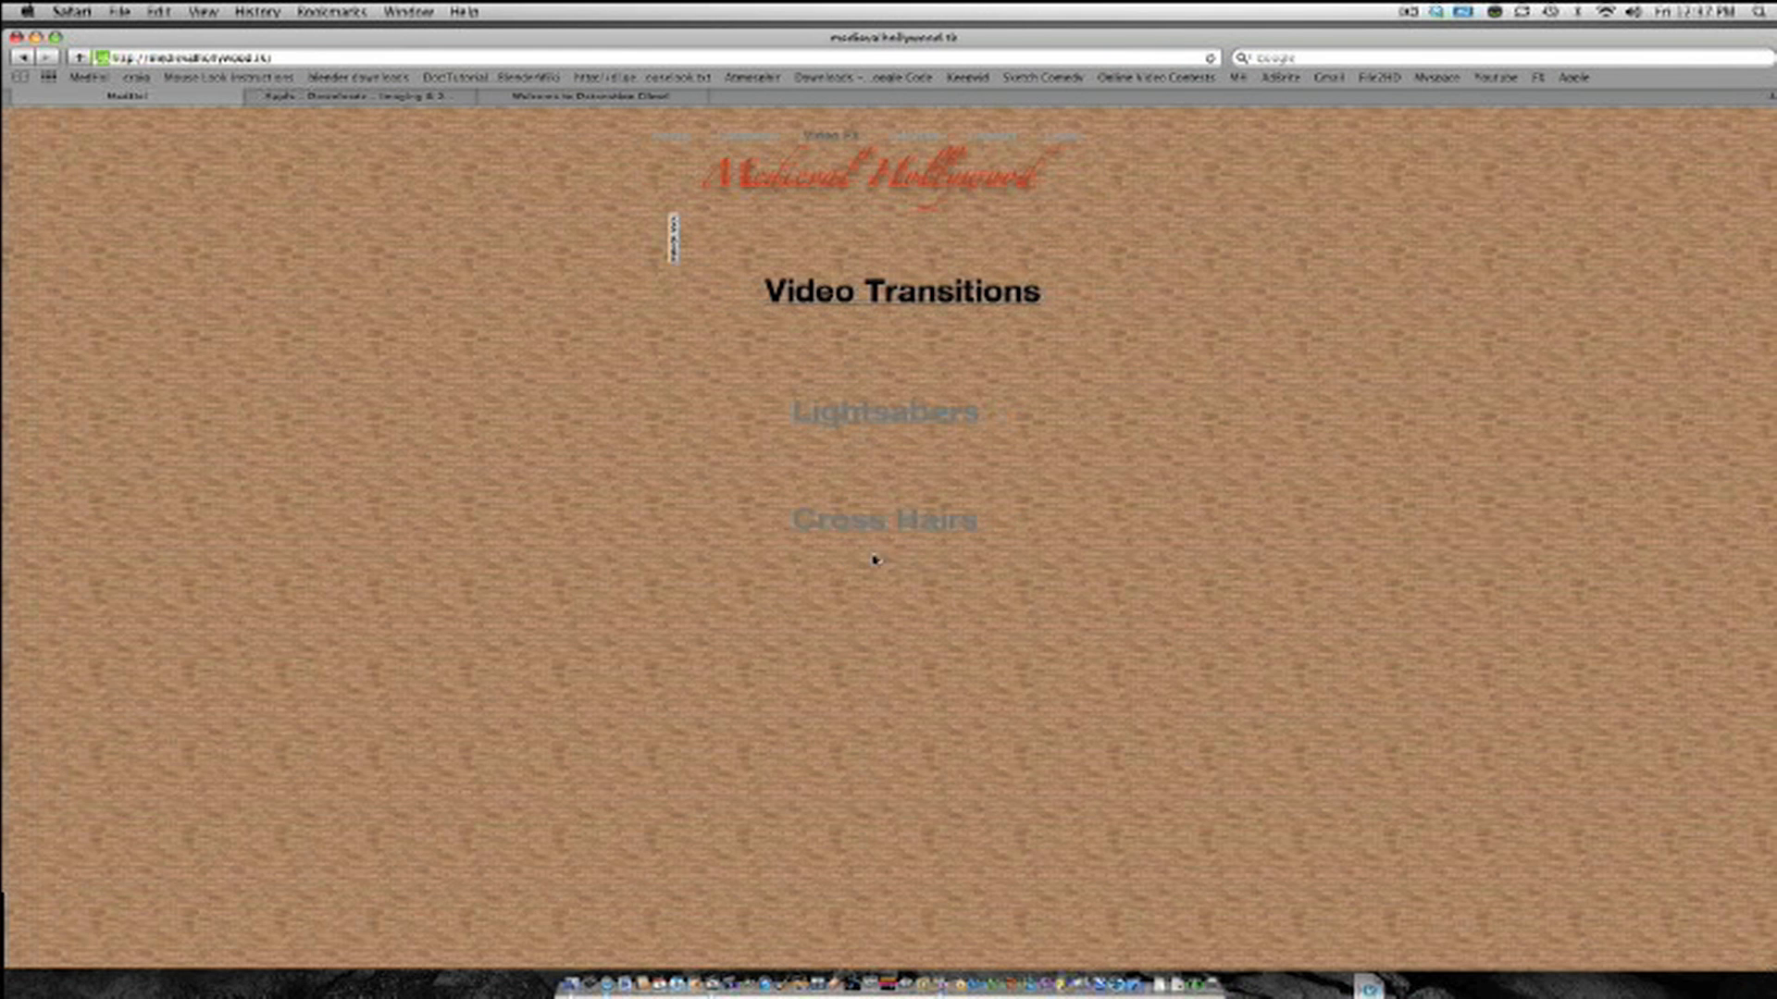
{"action": "left_click", "coordinate": [881, 519]}
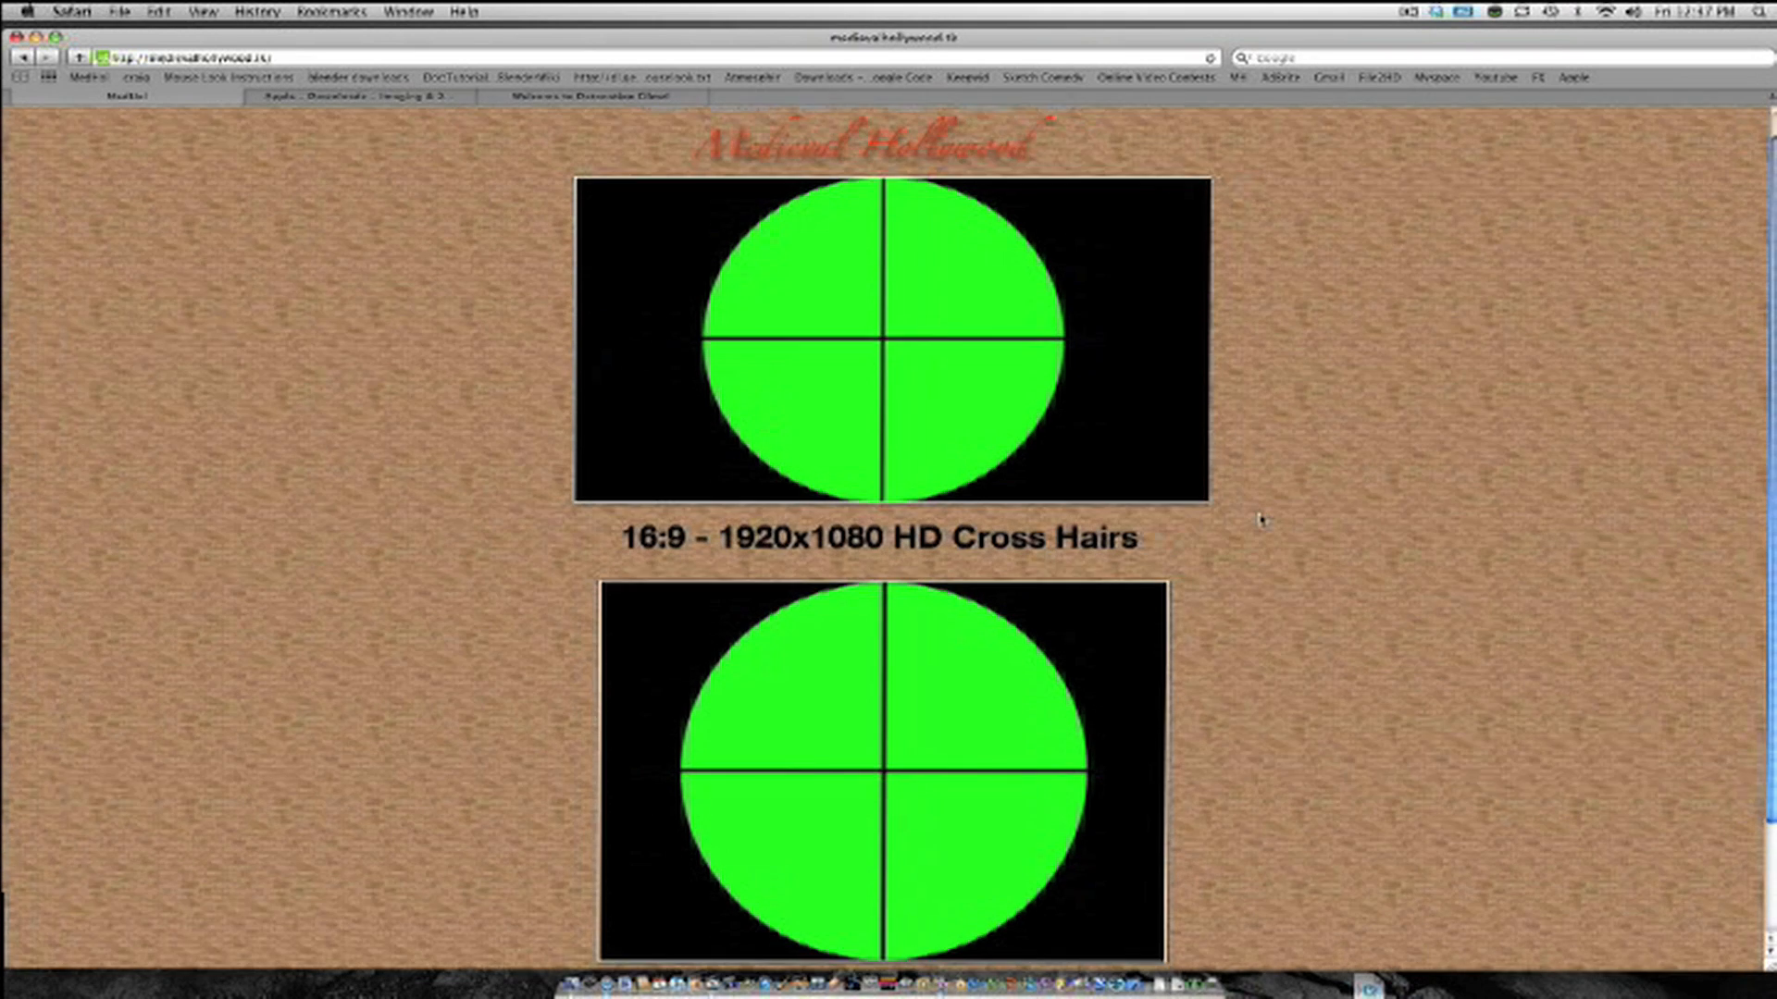
{"action": "mouse_move", "coordinate": [751, 454]}
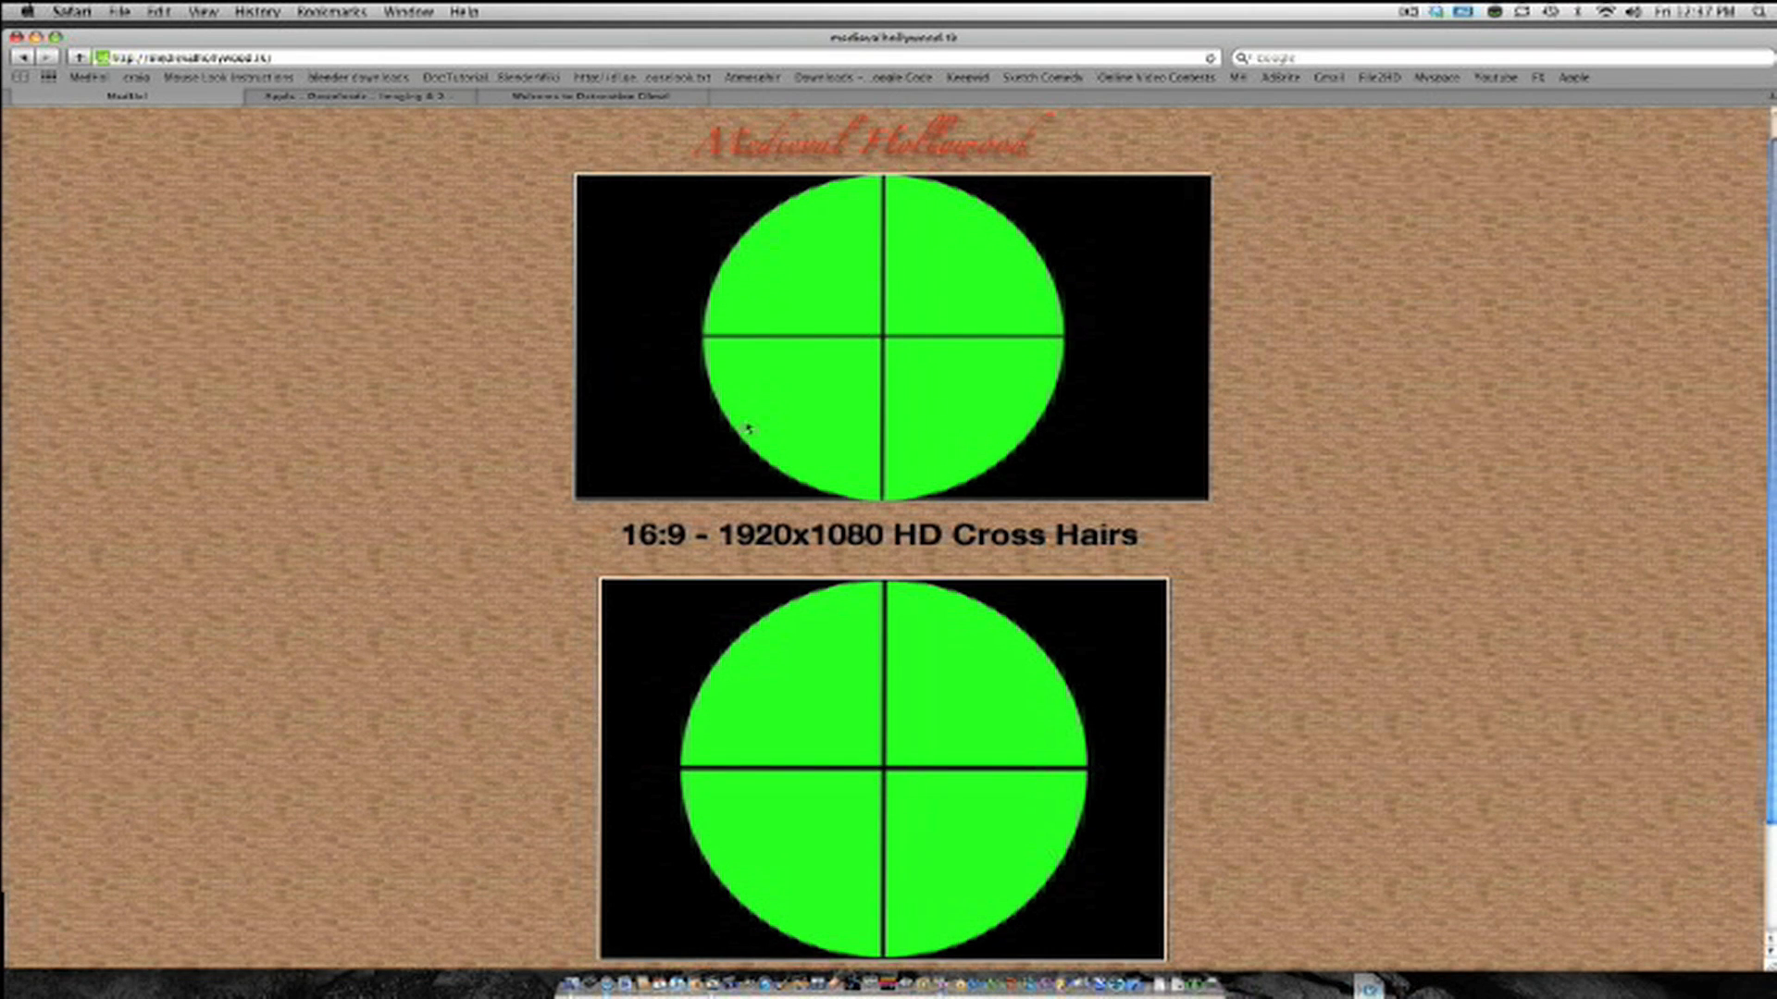
{"action": "mouse_move", "coordinate": [902, 372]}
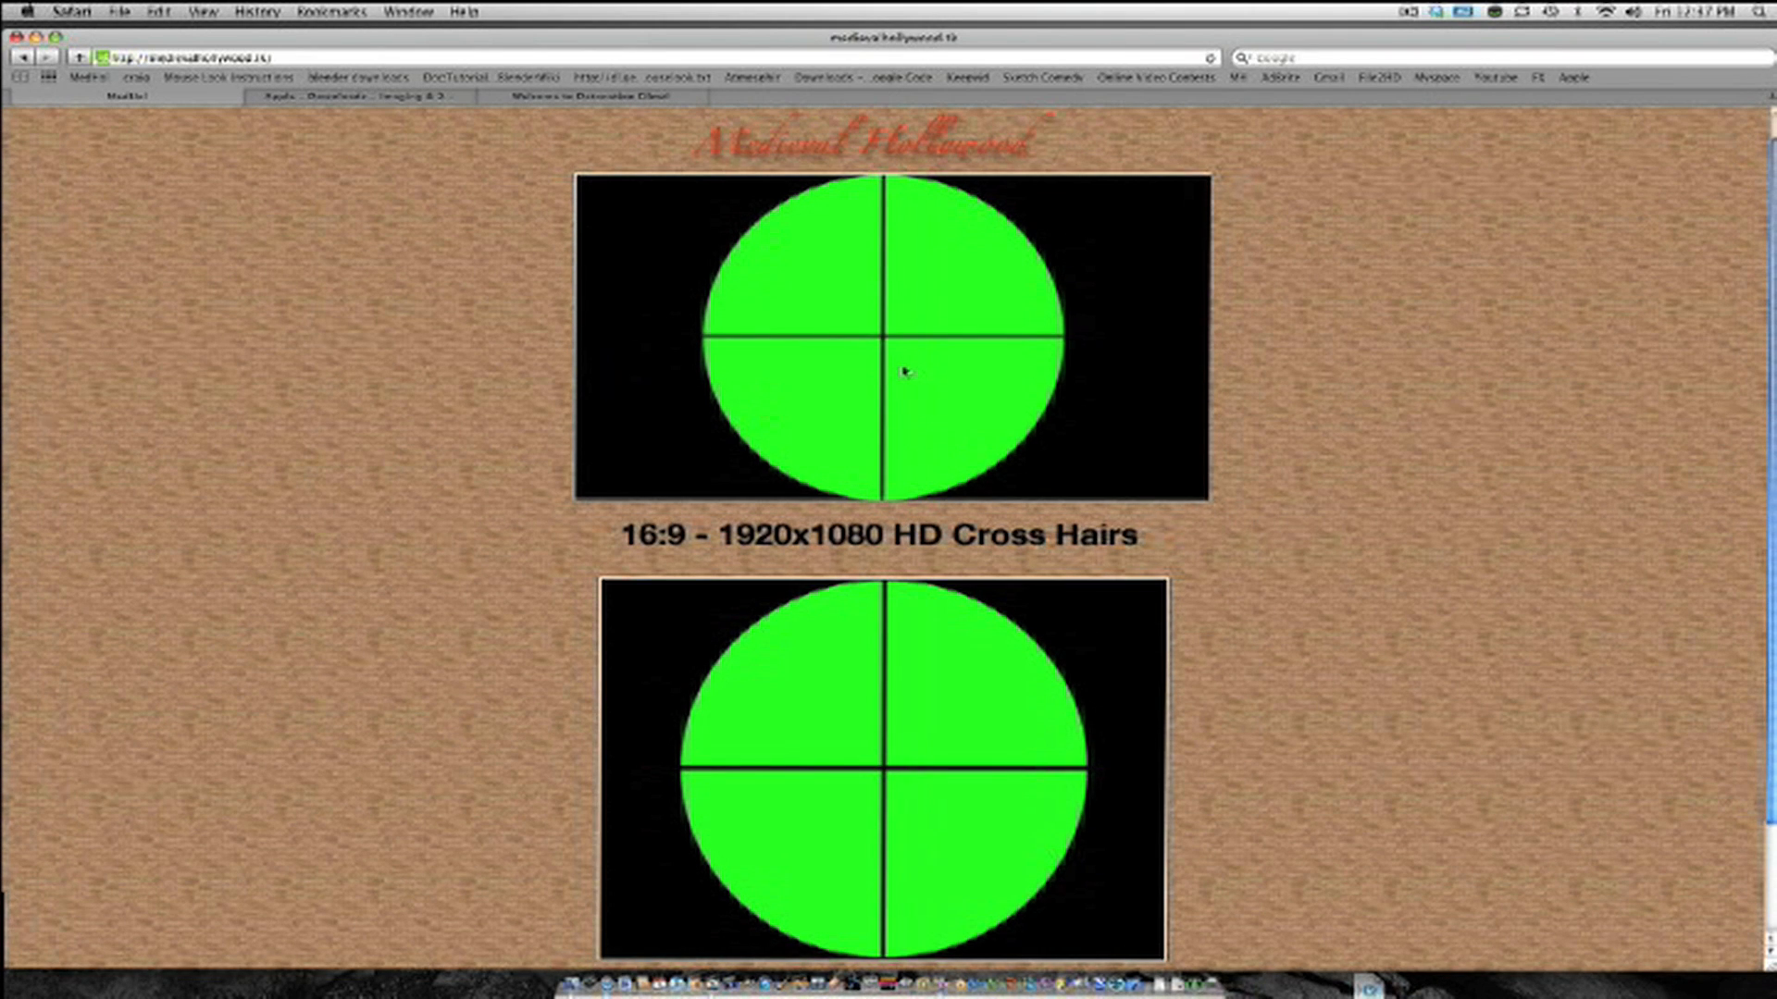
{"action": "scroll", "scroll_direction": "down", "scroll_amount": 3}
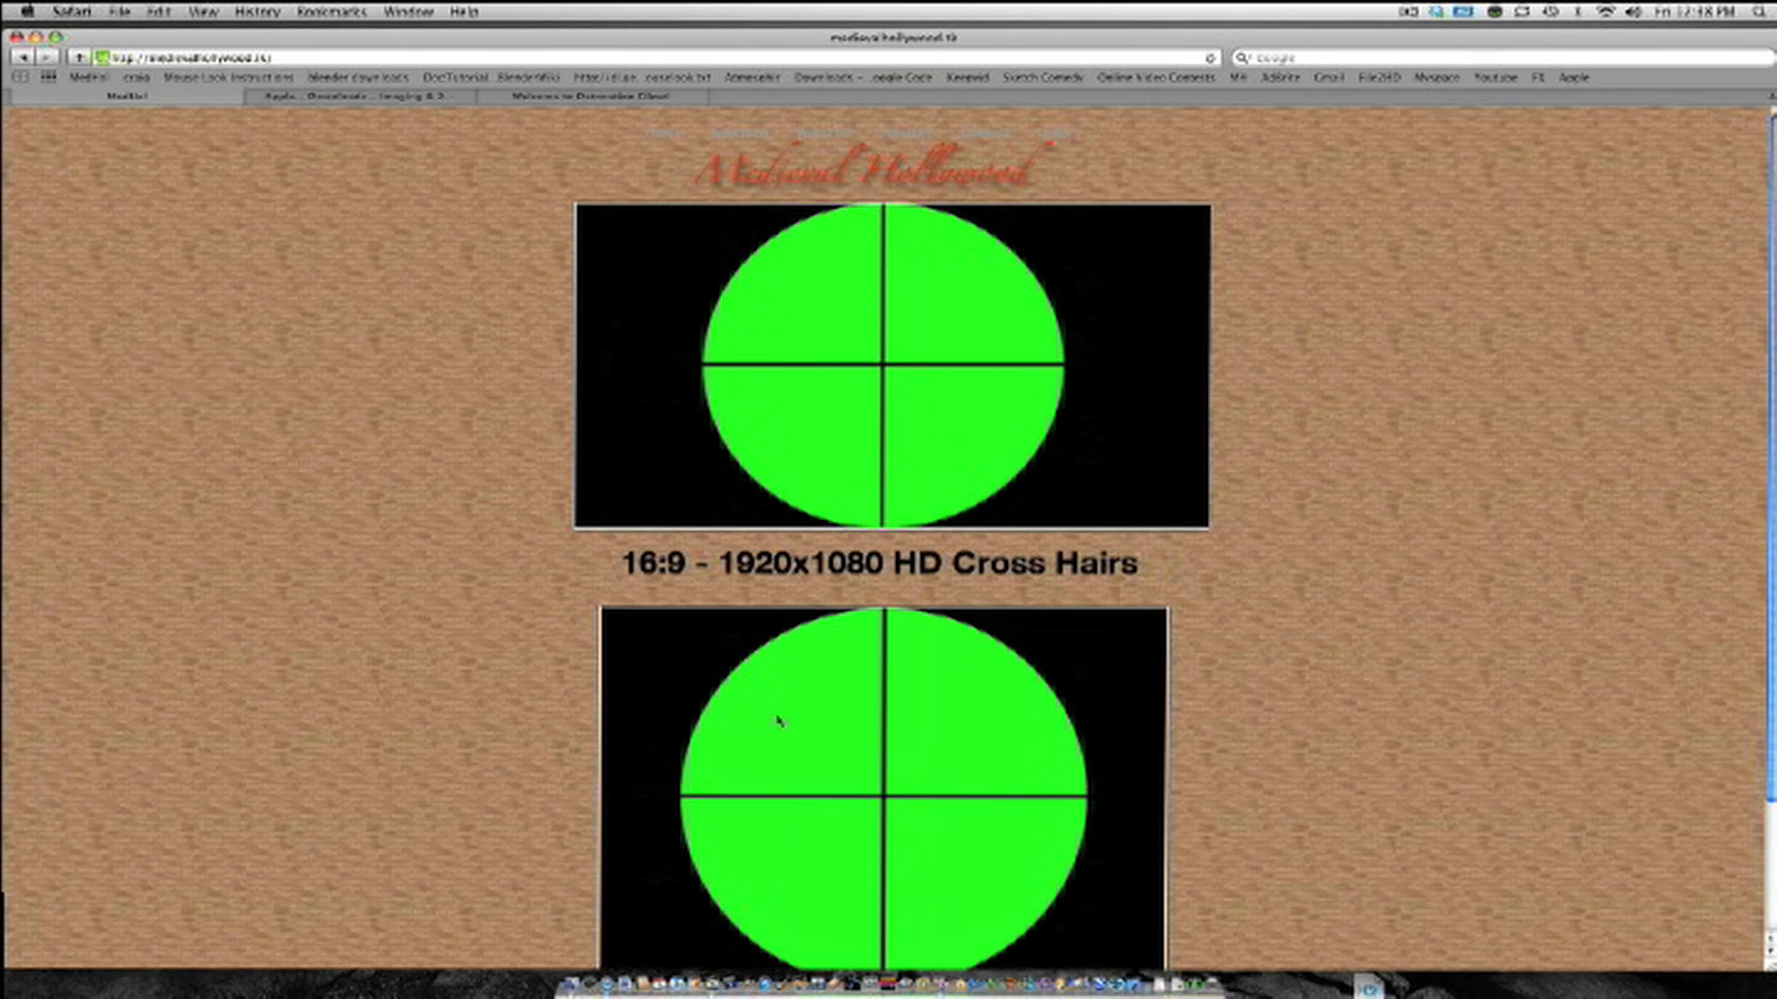
{"action": "mouse_move", "coordinate": [627, 290]}
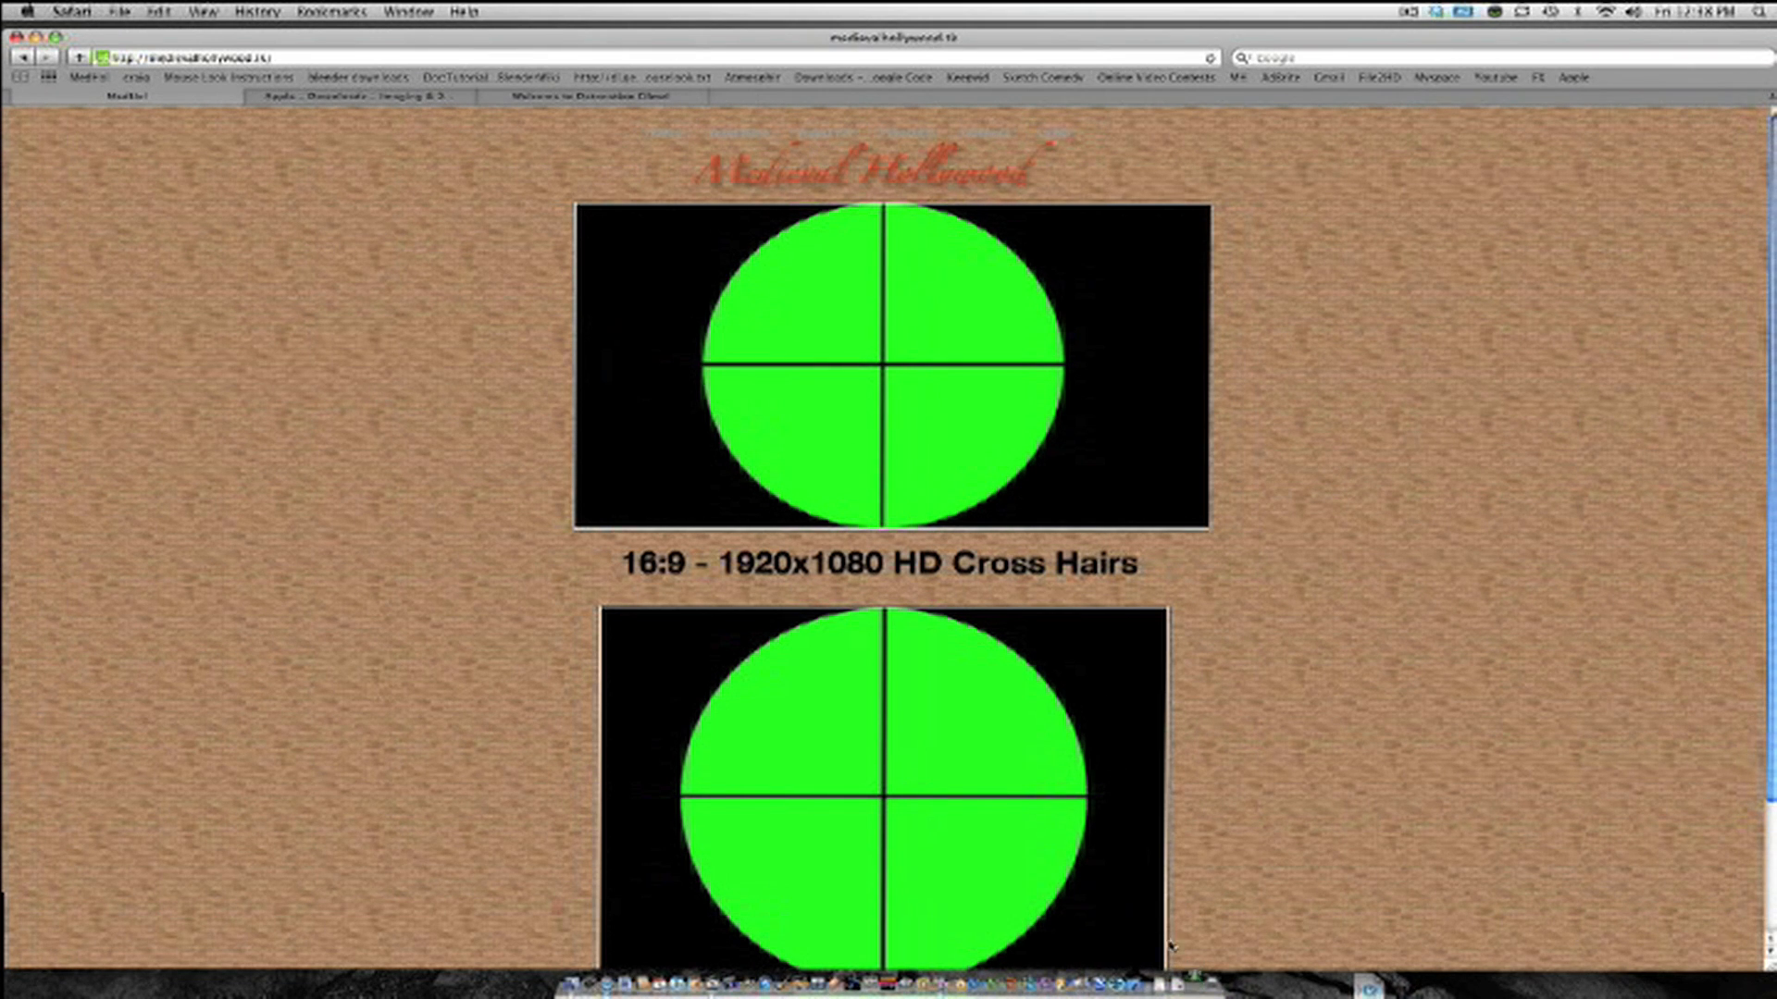
{"action": "mouse_move", "coordinate": [1390, 682]}
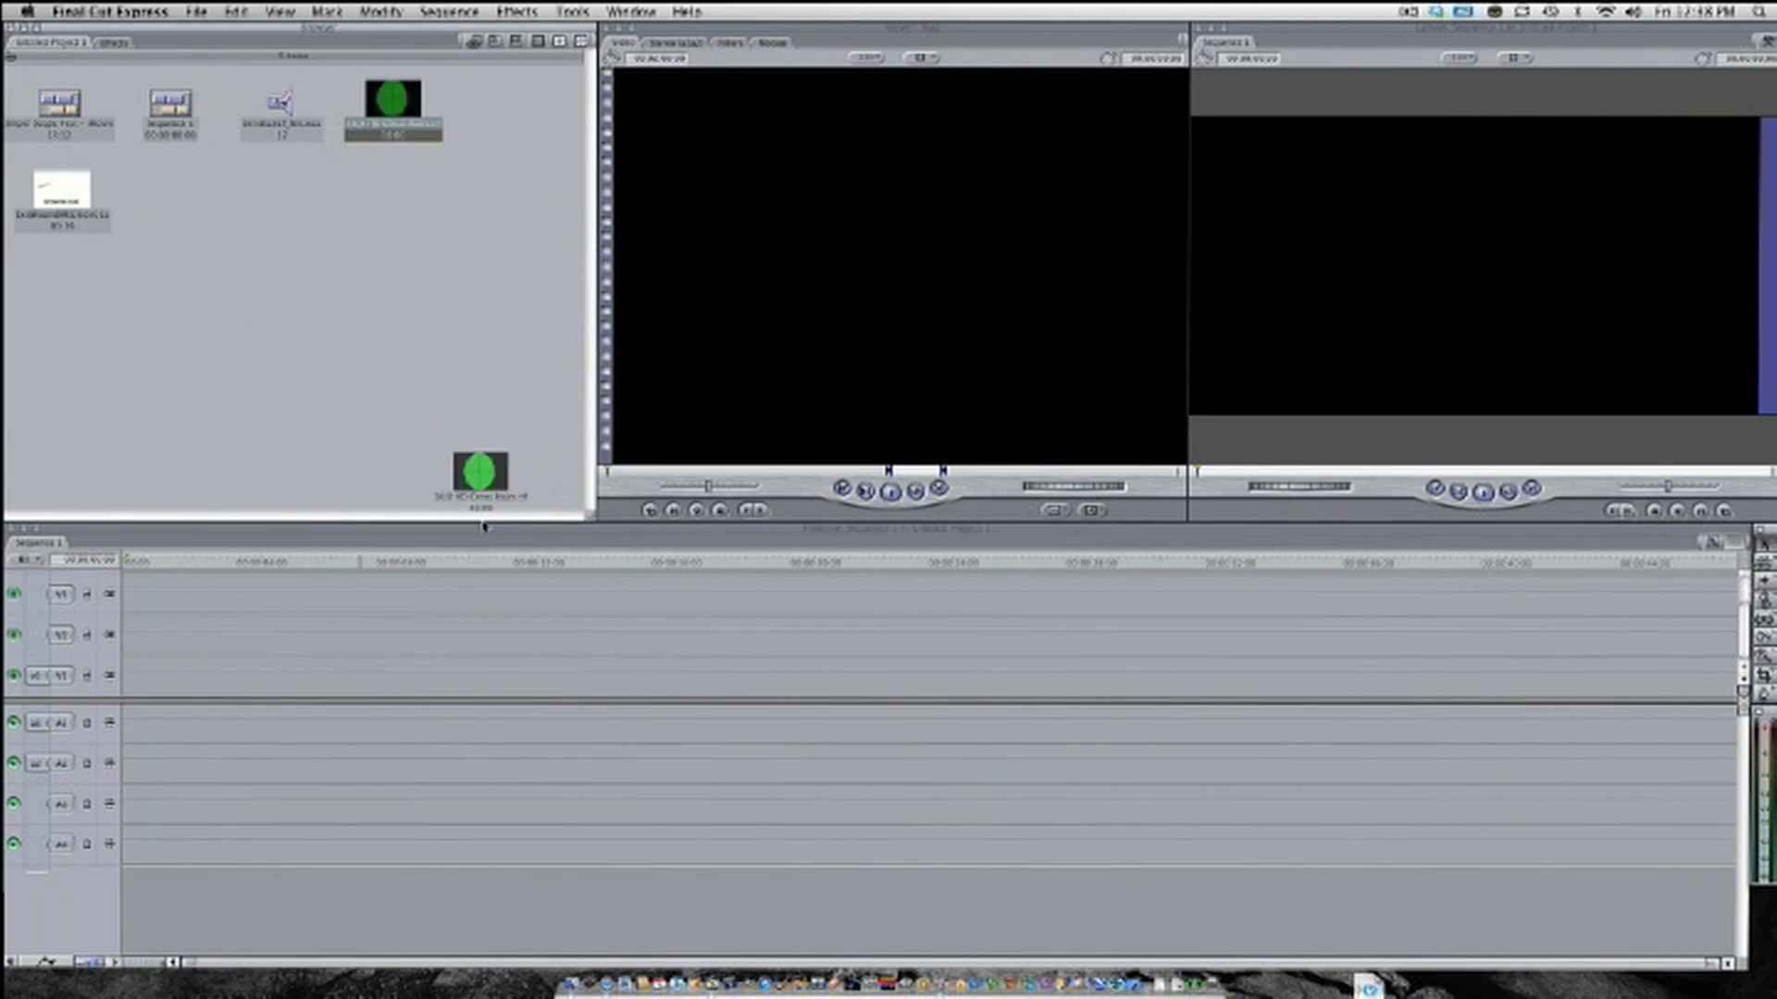
Place the crosshair clip on V2 and the Sniper Scope Test footage beneath it
{"action": "left_click_drag", "start_coordinate": [478, 471], "coordinate": [141, 592]}
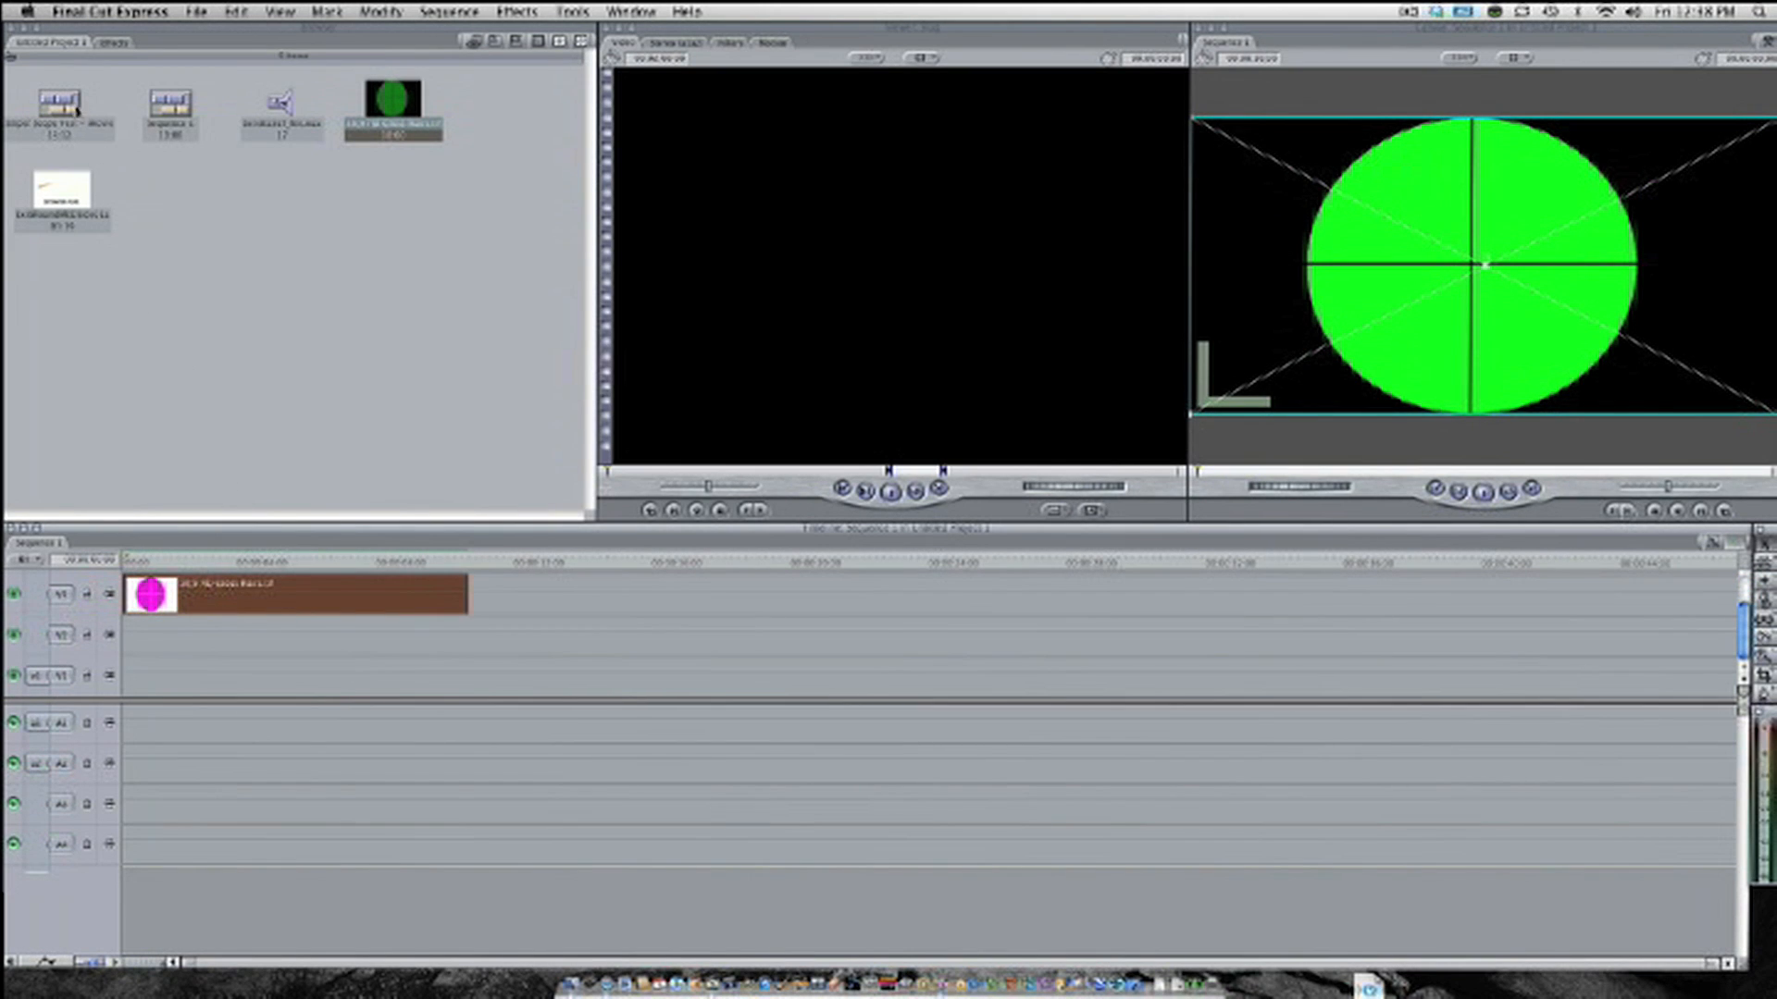
{"action": "left_click", "coordinate": [61, 101]}
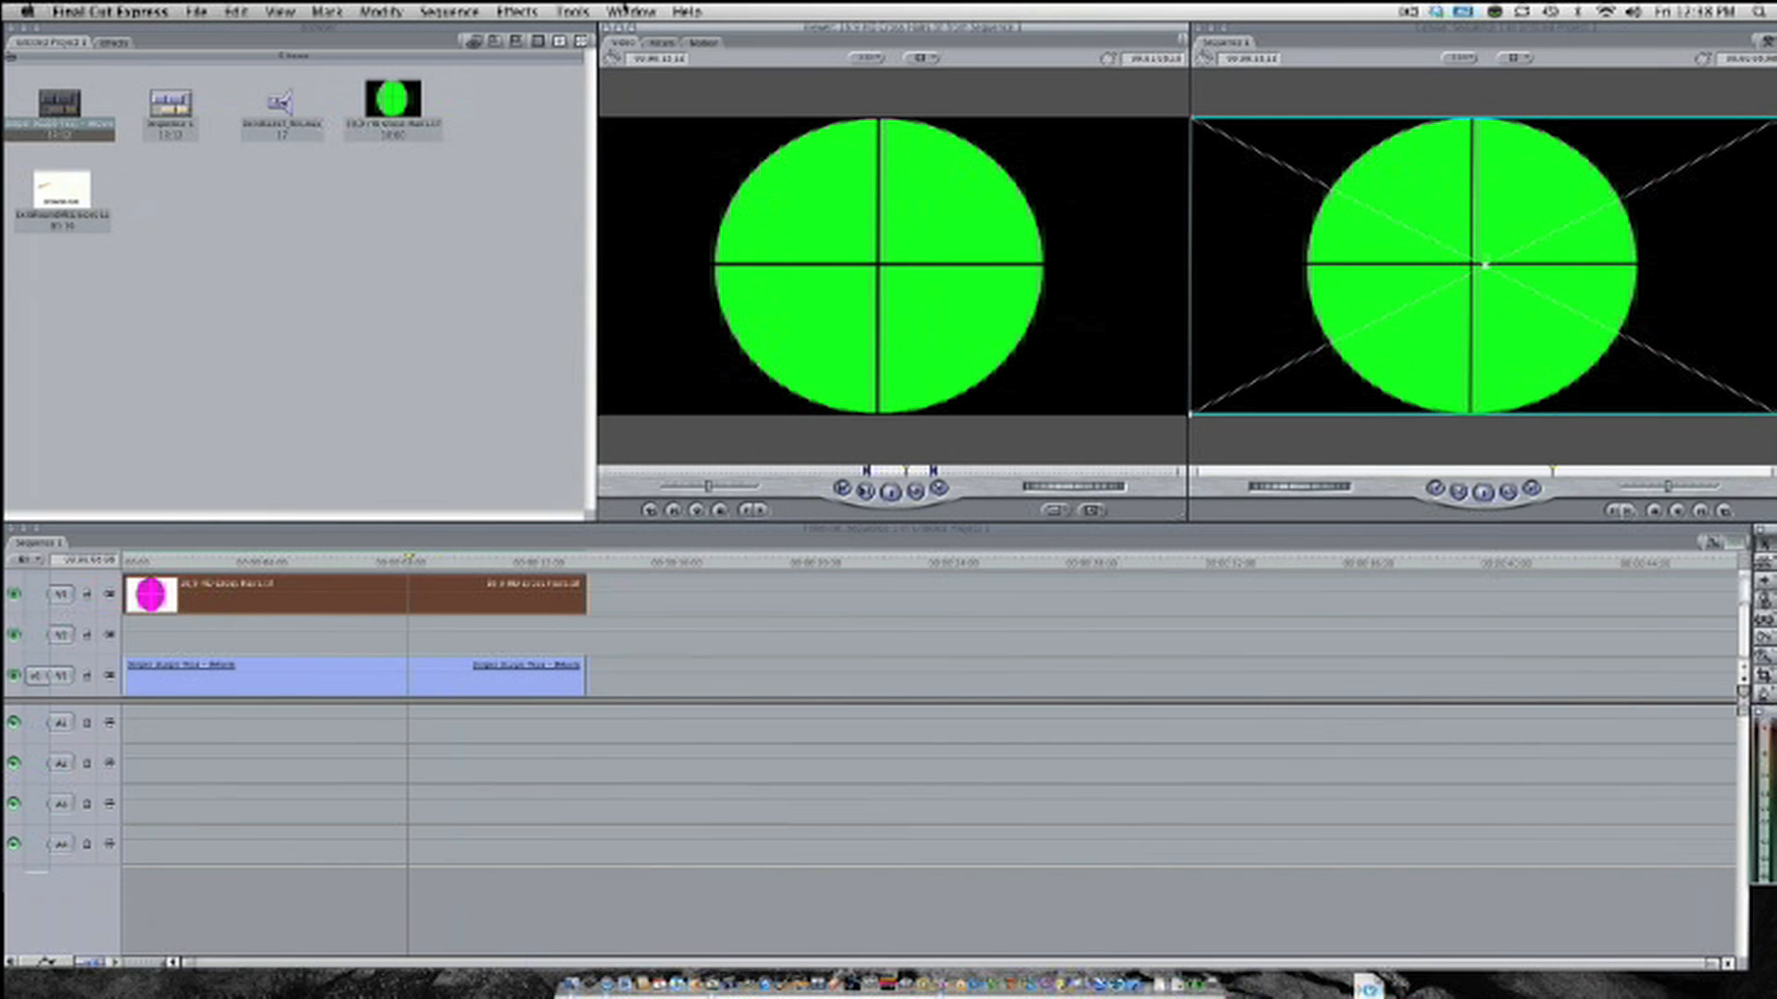
Apply Chroma Keyer to the crosshair clip and open its Chroma Keyer settings tab
{"action": "left_click", "coordinate": [518, 10]}
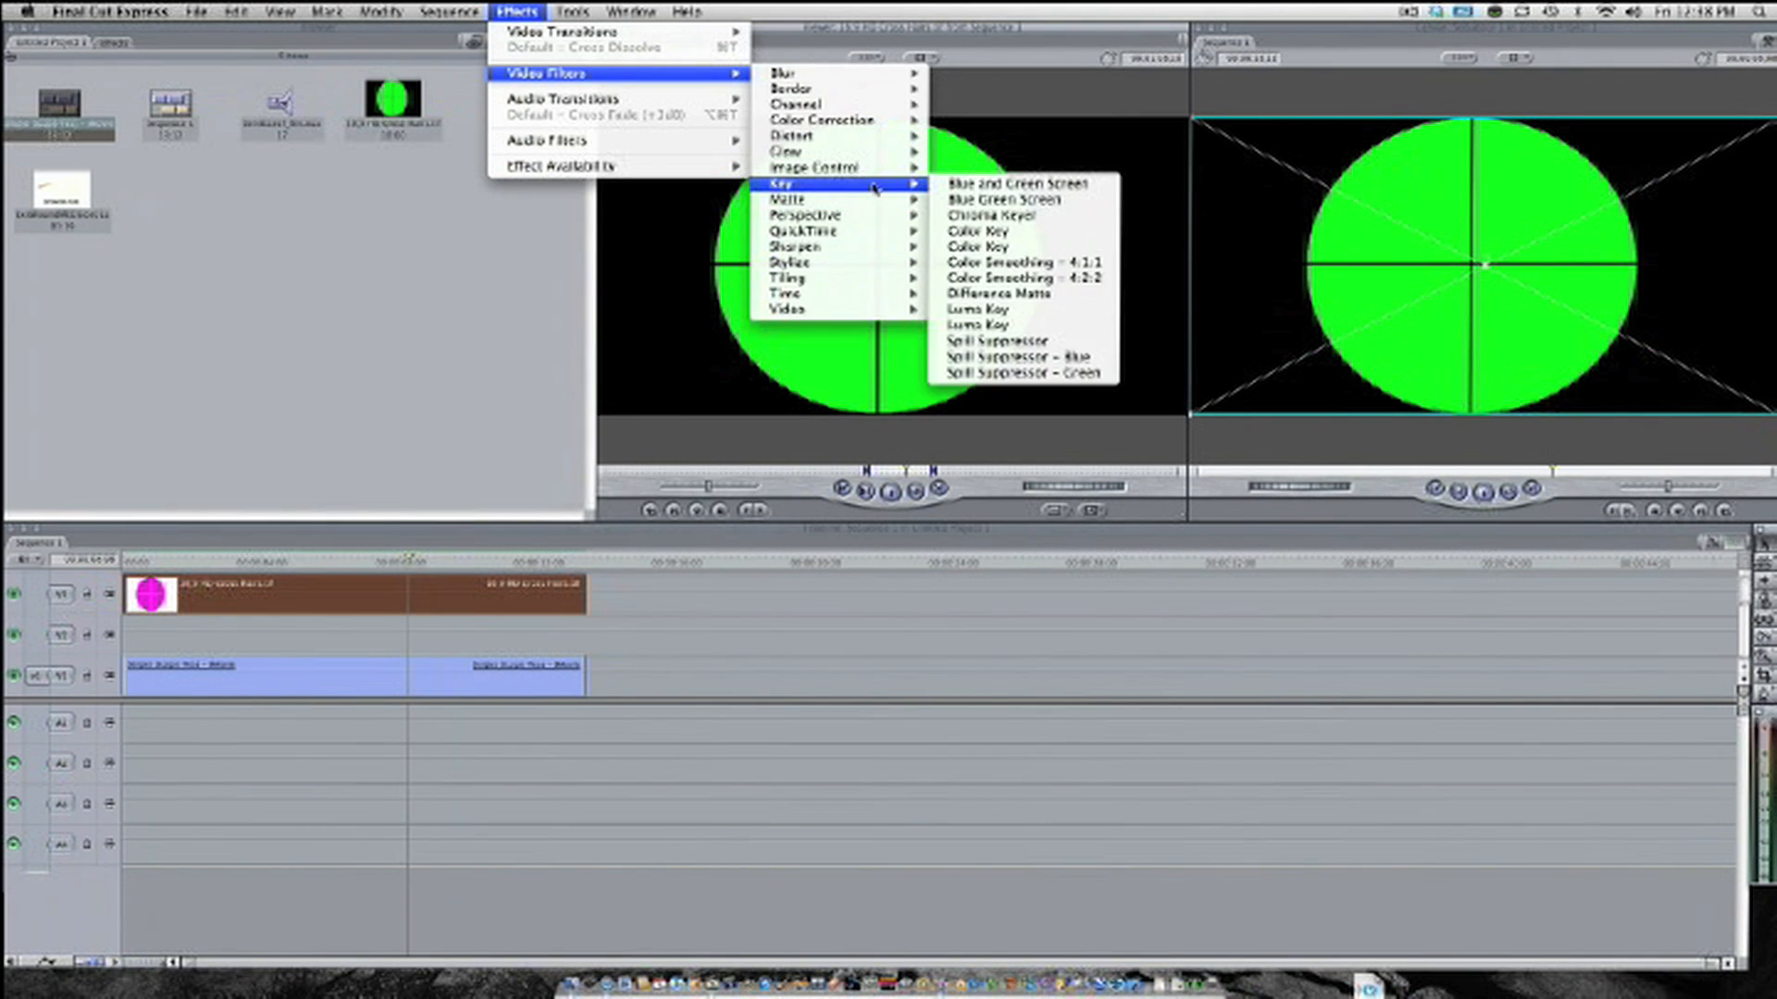
{"action": "left_click", "coordinate": [981, 217]}
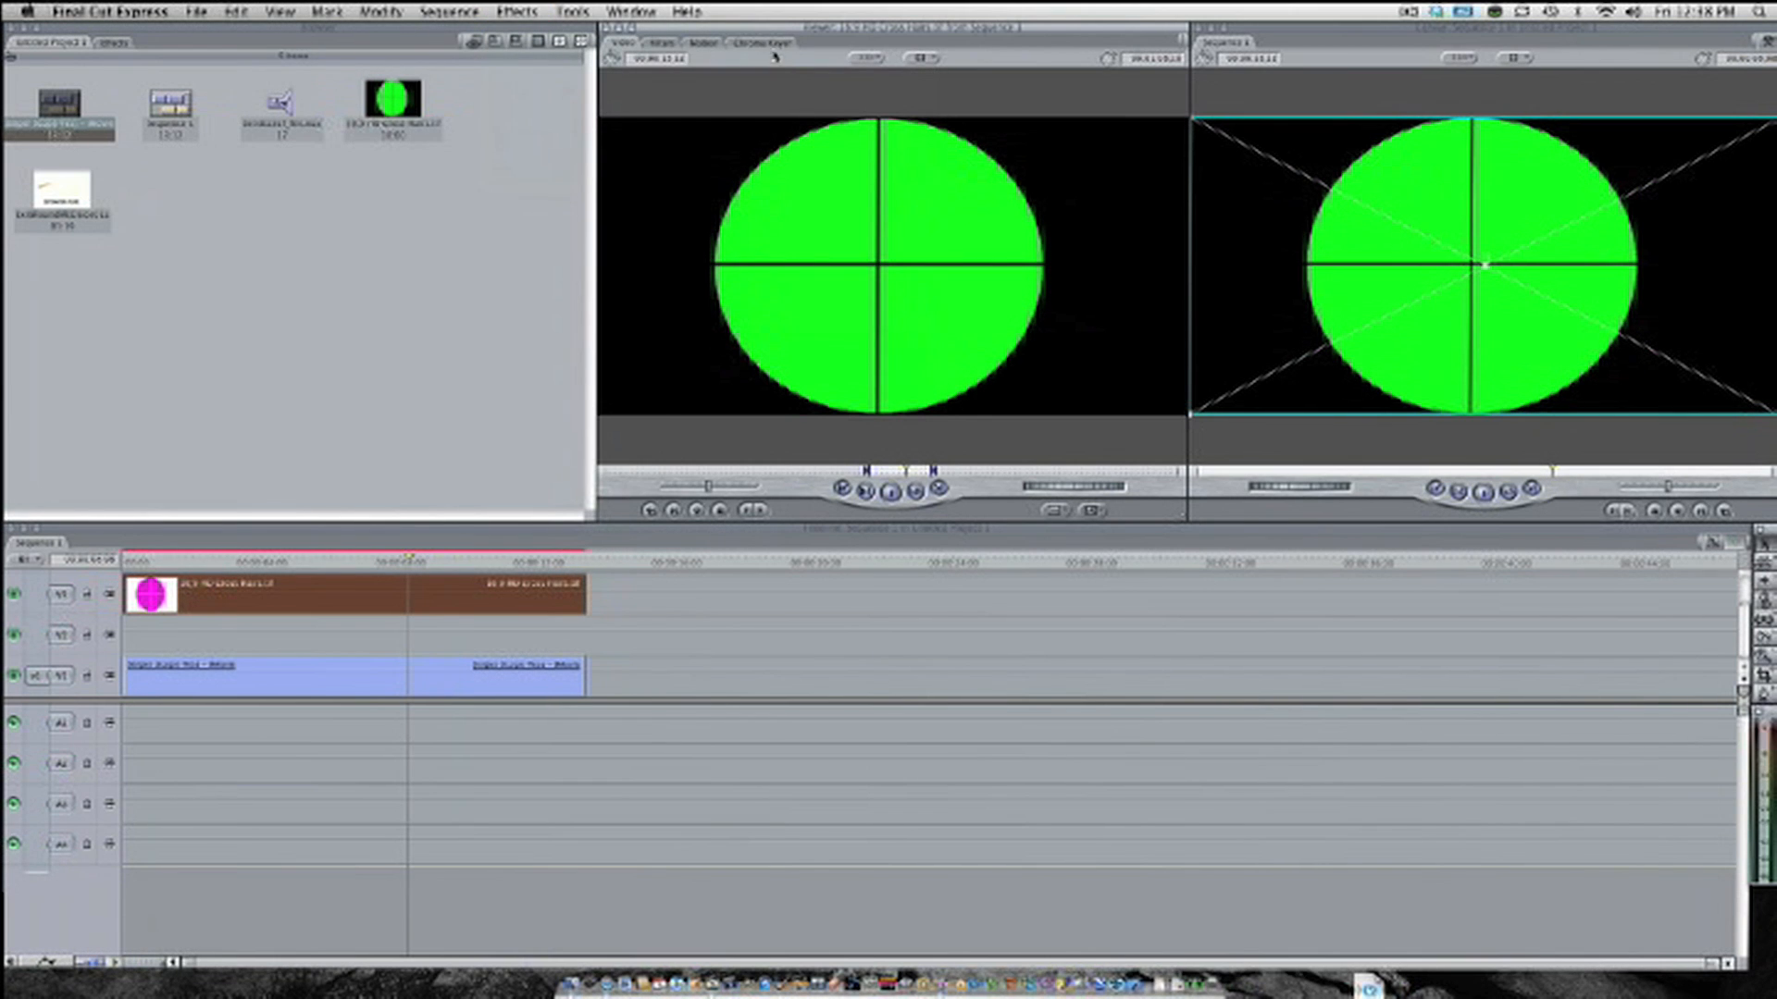
{"action": "left_click", "coordinate": [758, 47]}
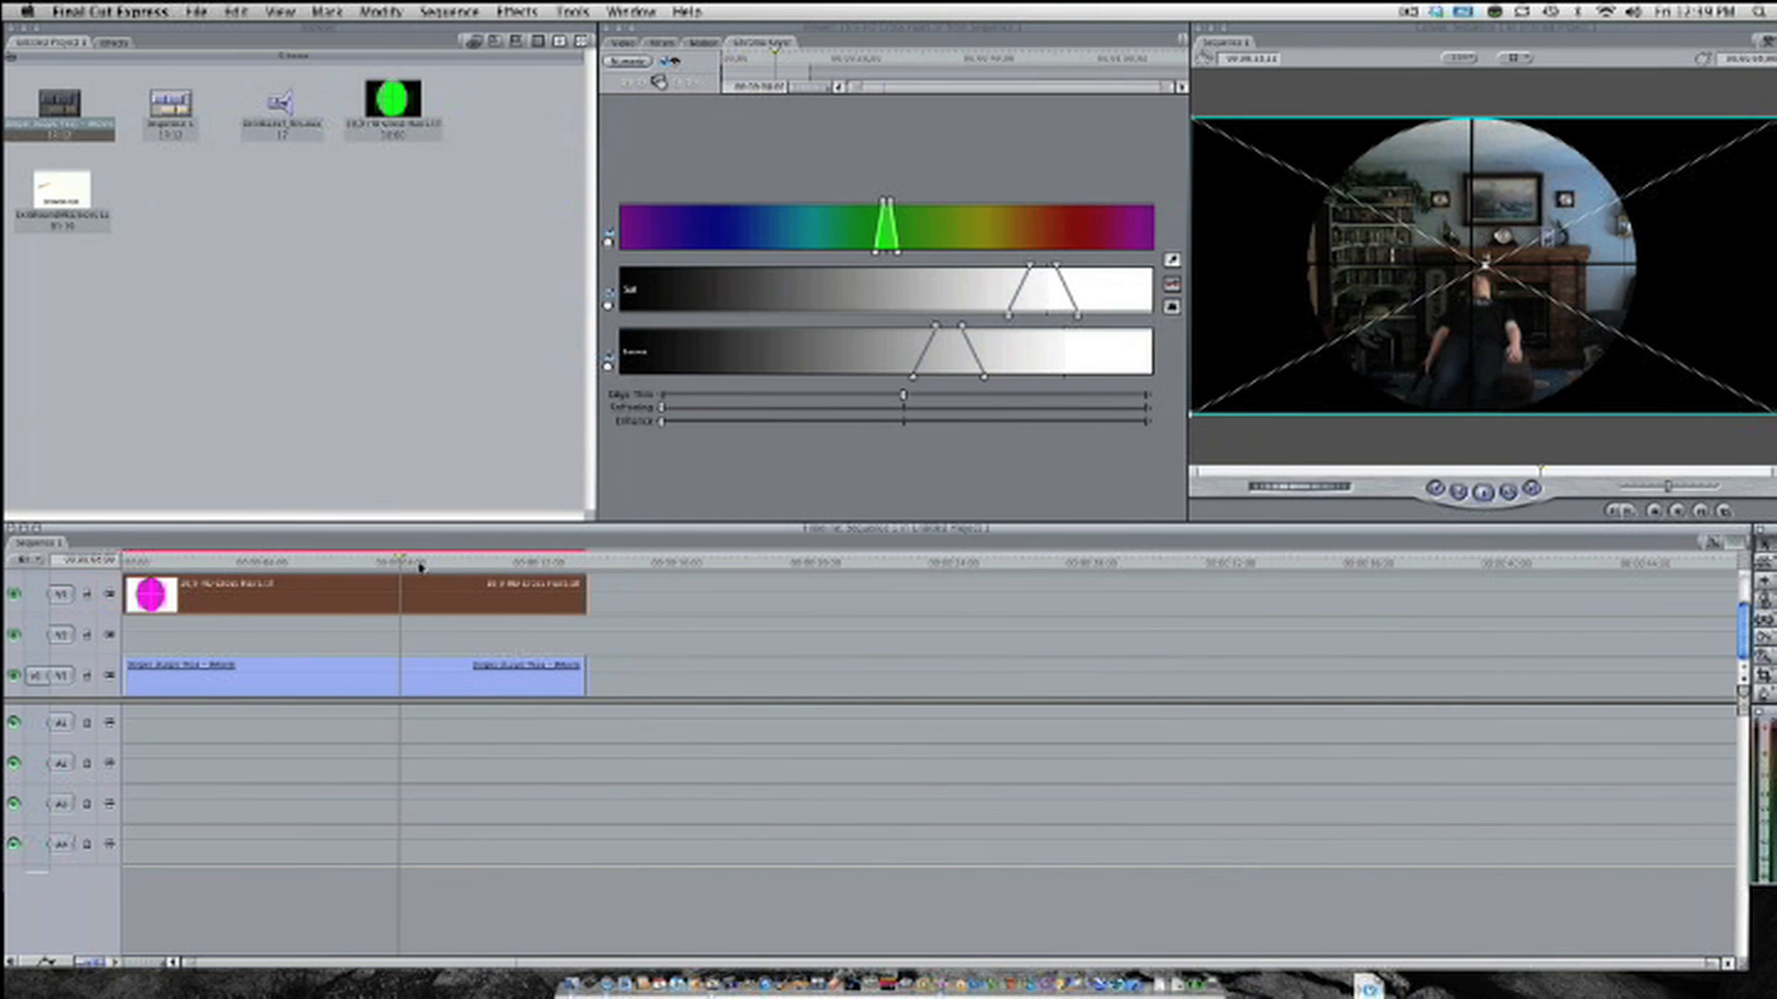
Open the footage clip in the Viewer and keyframe its Center at different times
{"action": "right_click", "coordinate": [278, 678]}
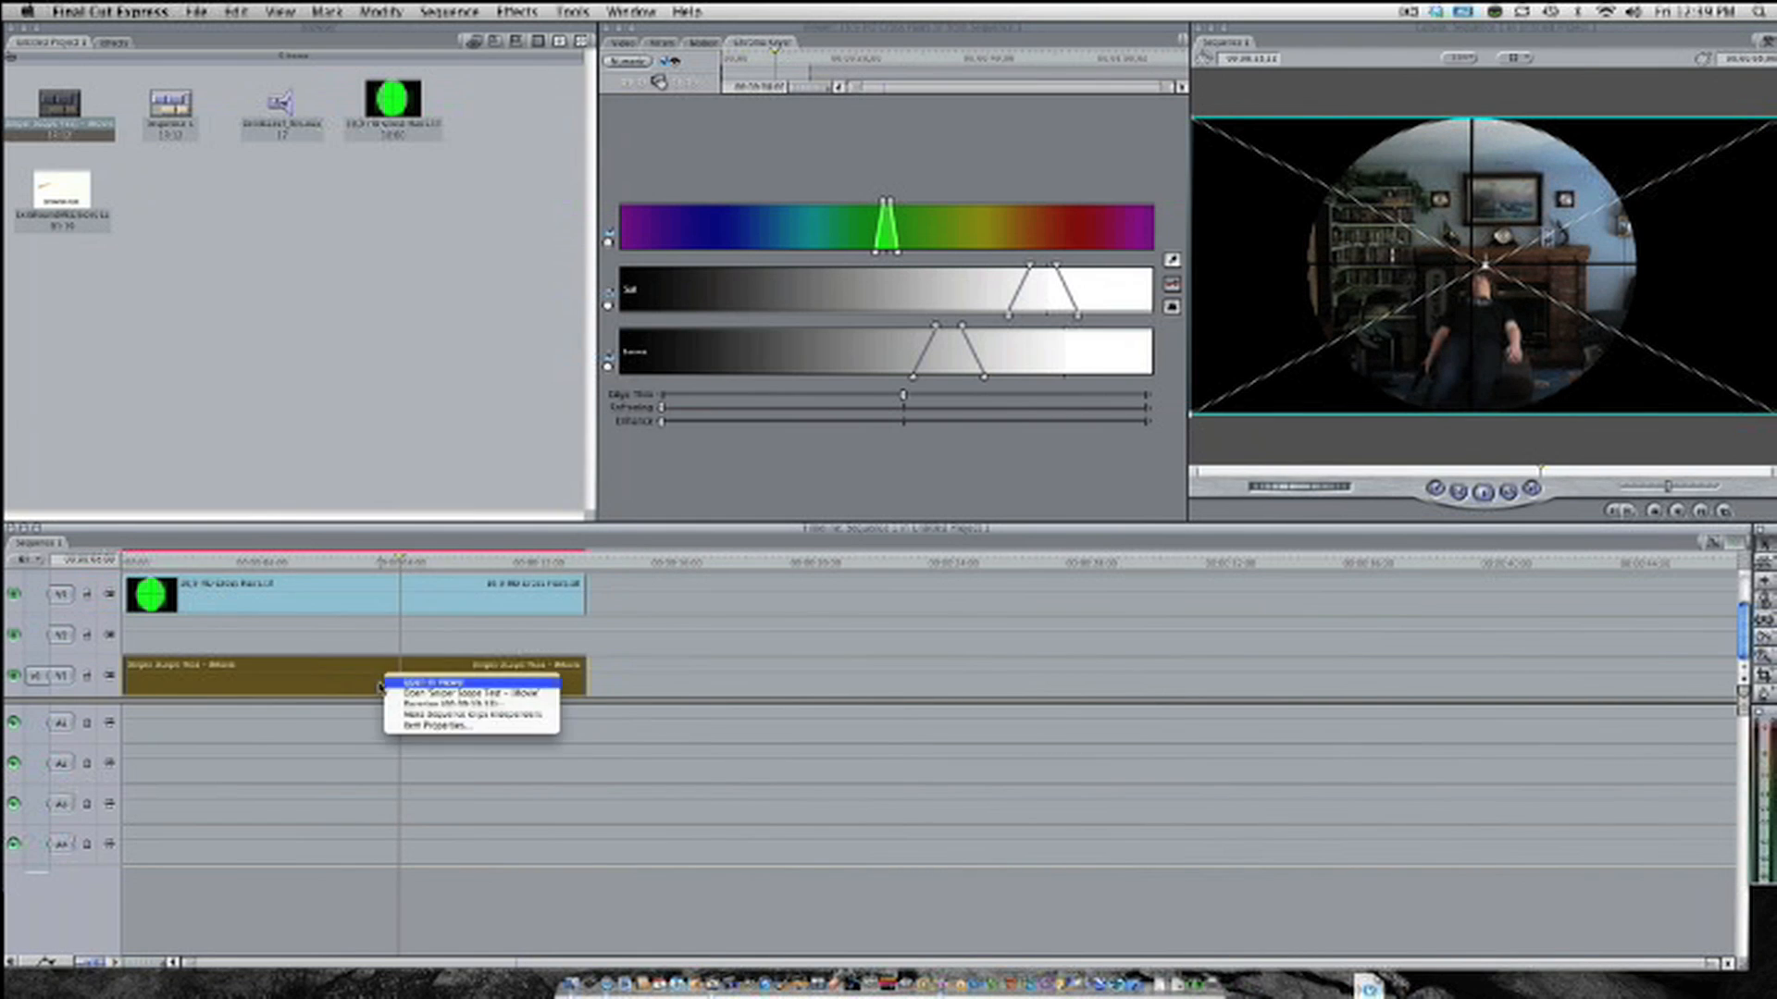
{"action": "left_click", "coordinate": [467, 693]}
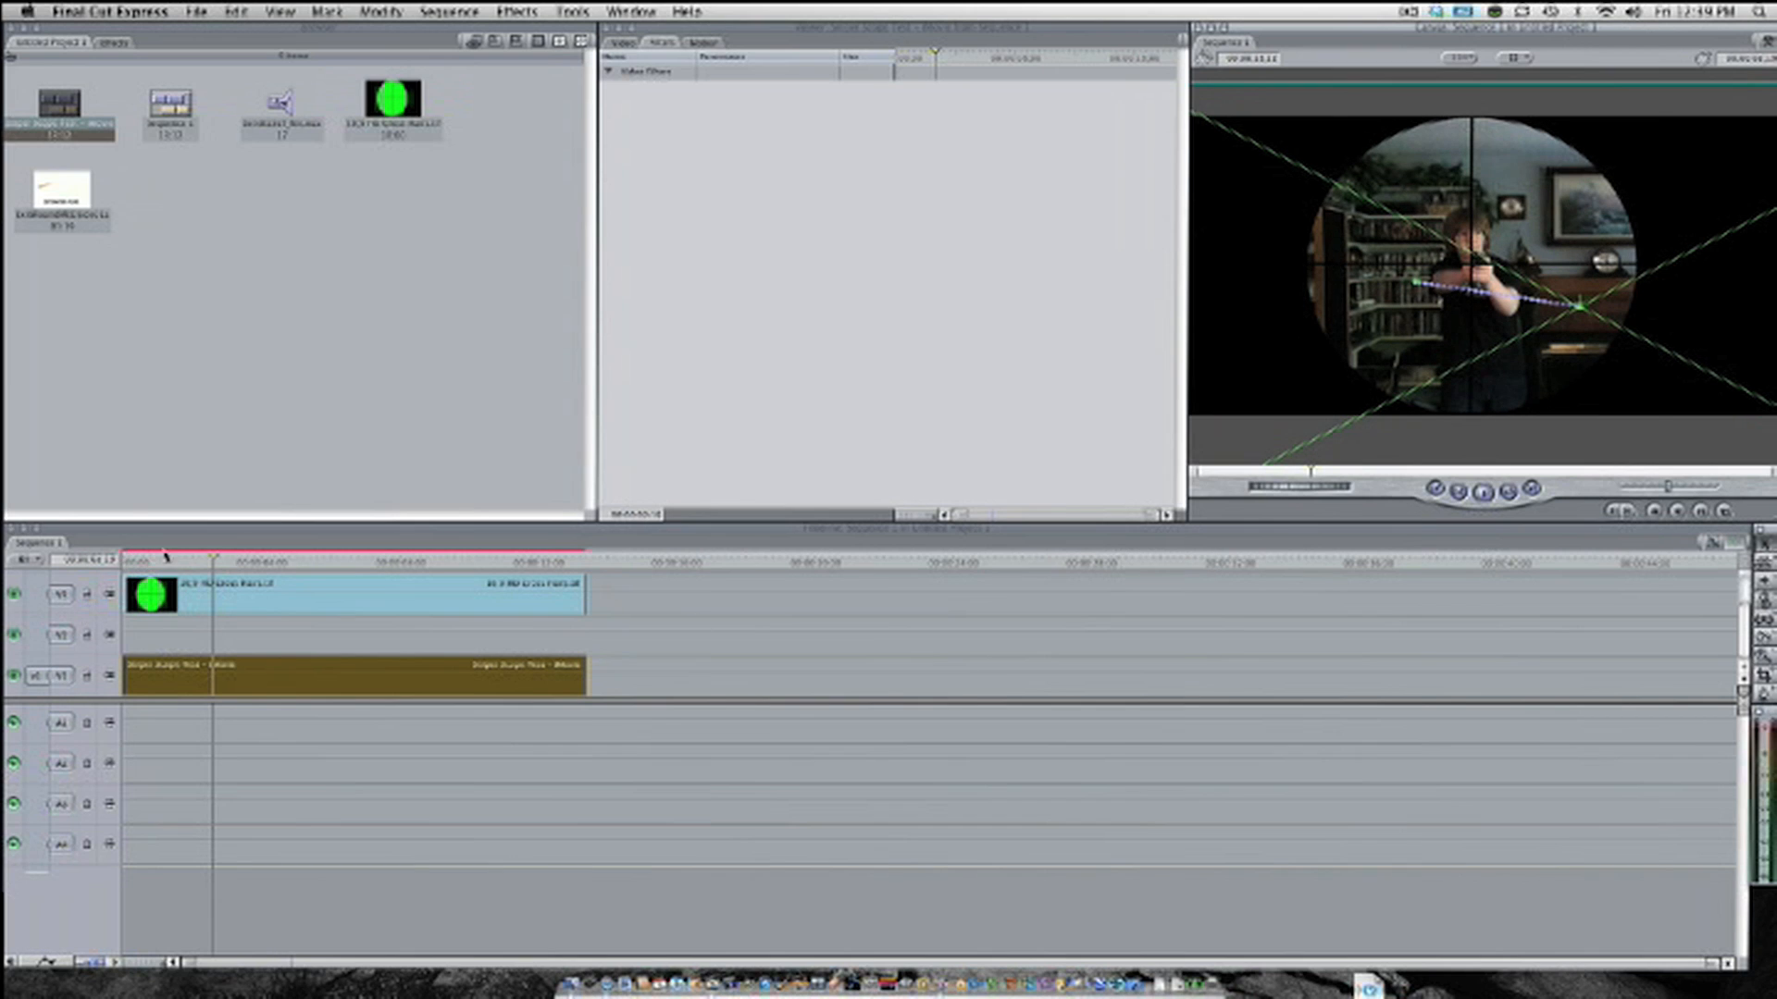
{"action": "left_click", "coordinate": [268, 562]}
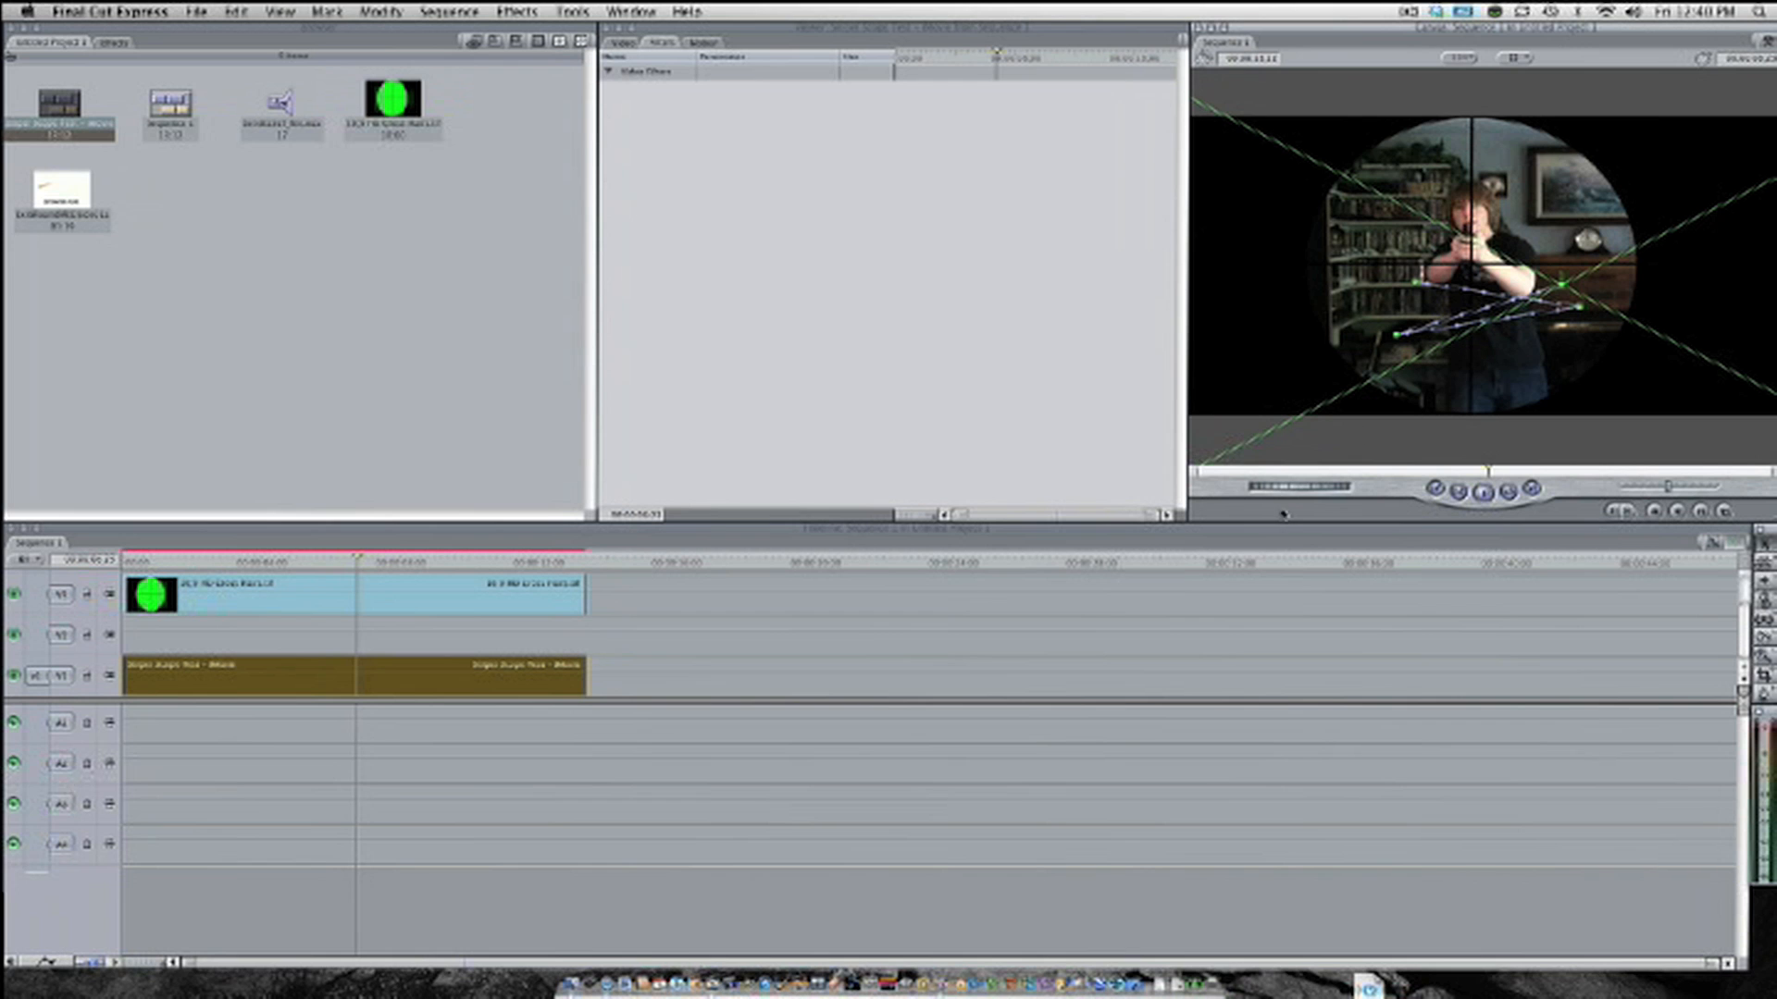
Put the sound effect clip on track A1 near 00:00:04
{"action": "left_click", "coordinate": [445, 12]}
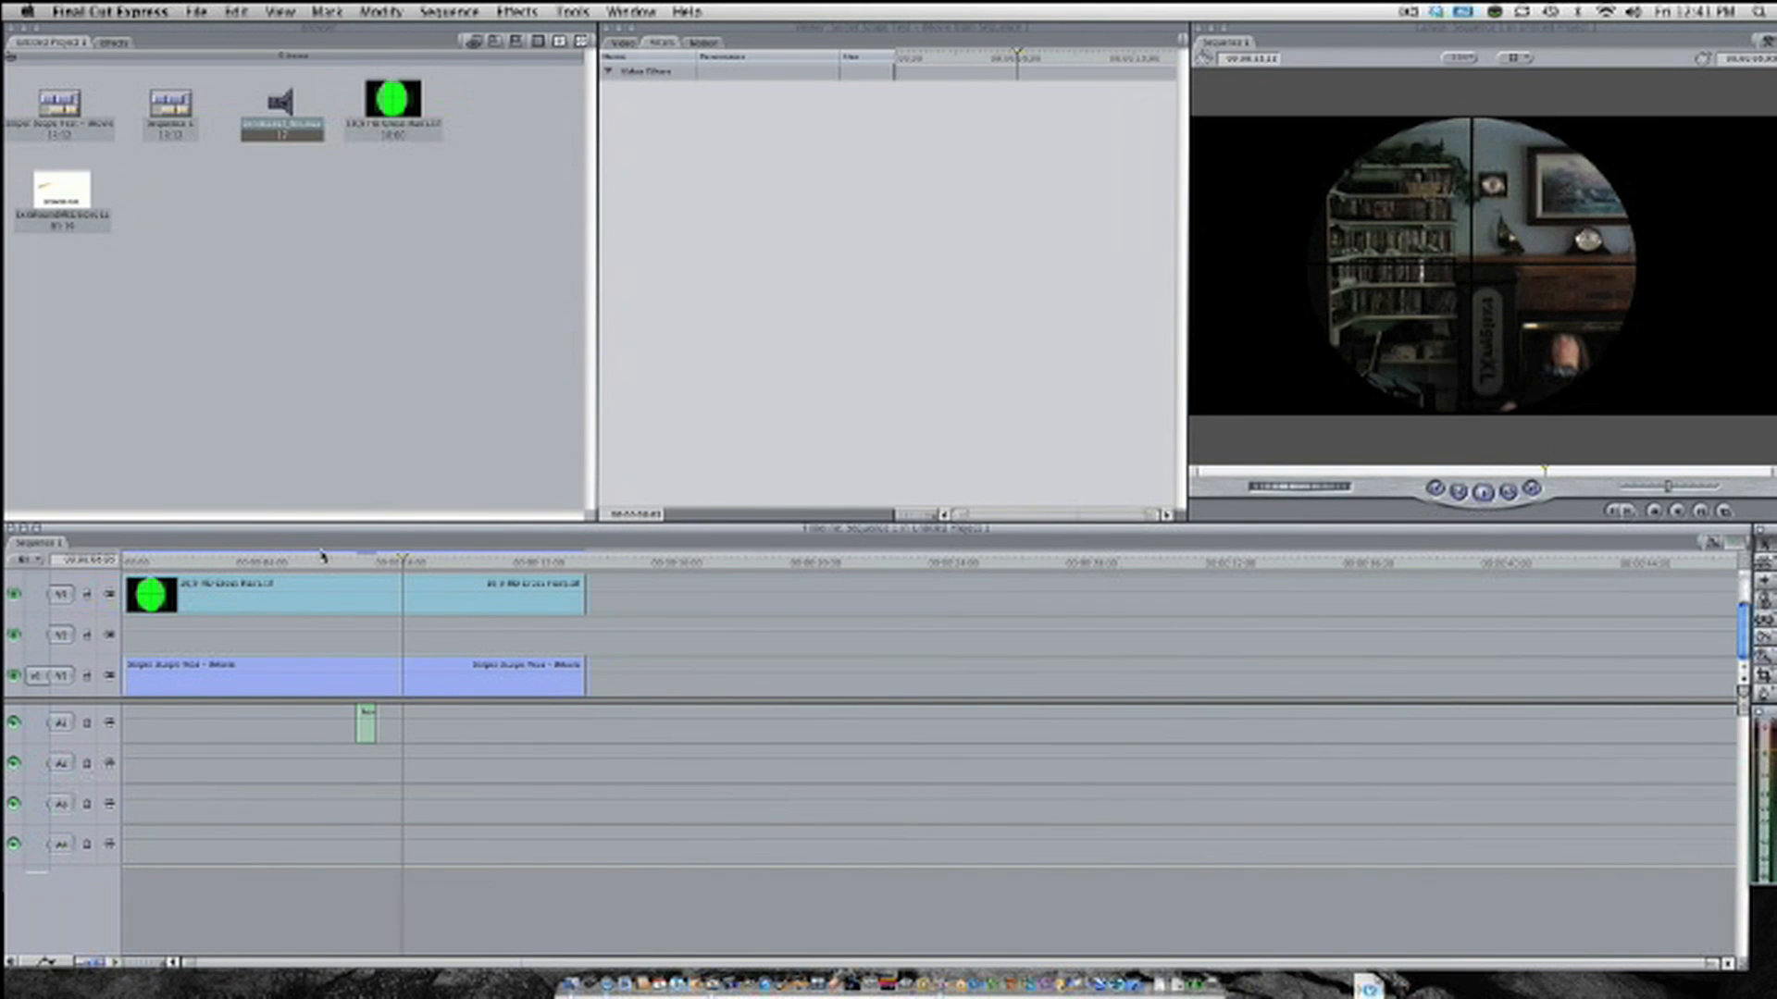
{"action": "mouse_move", "coordinate": [358, 564]}
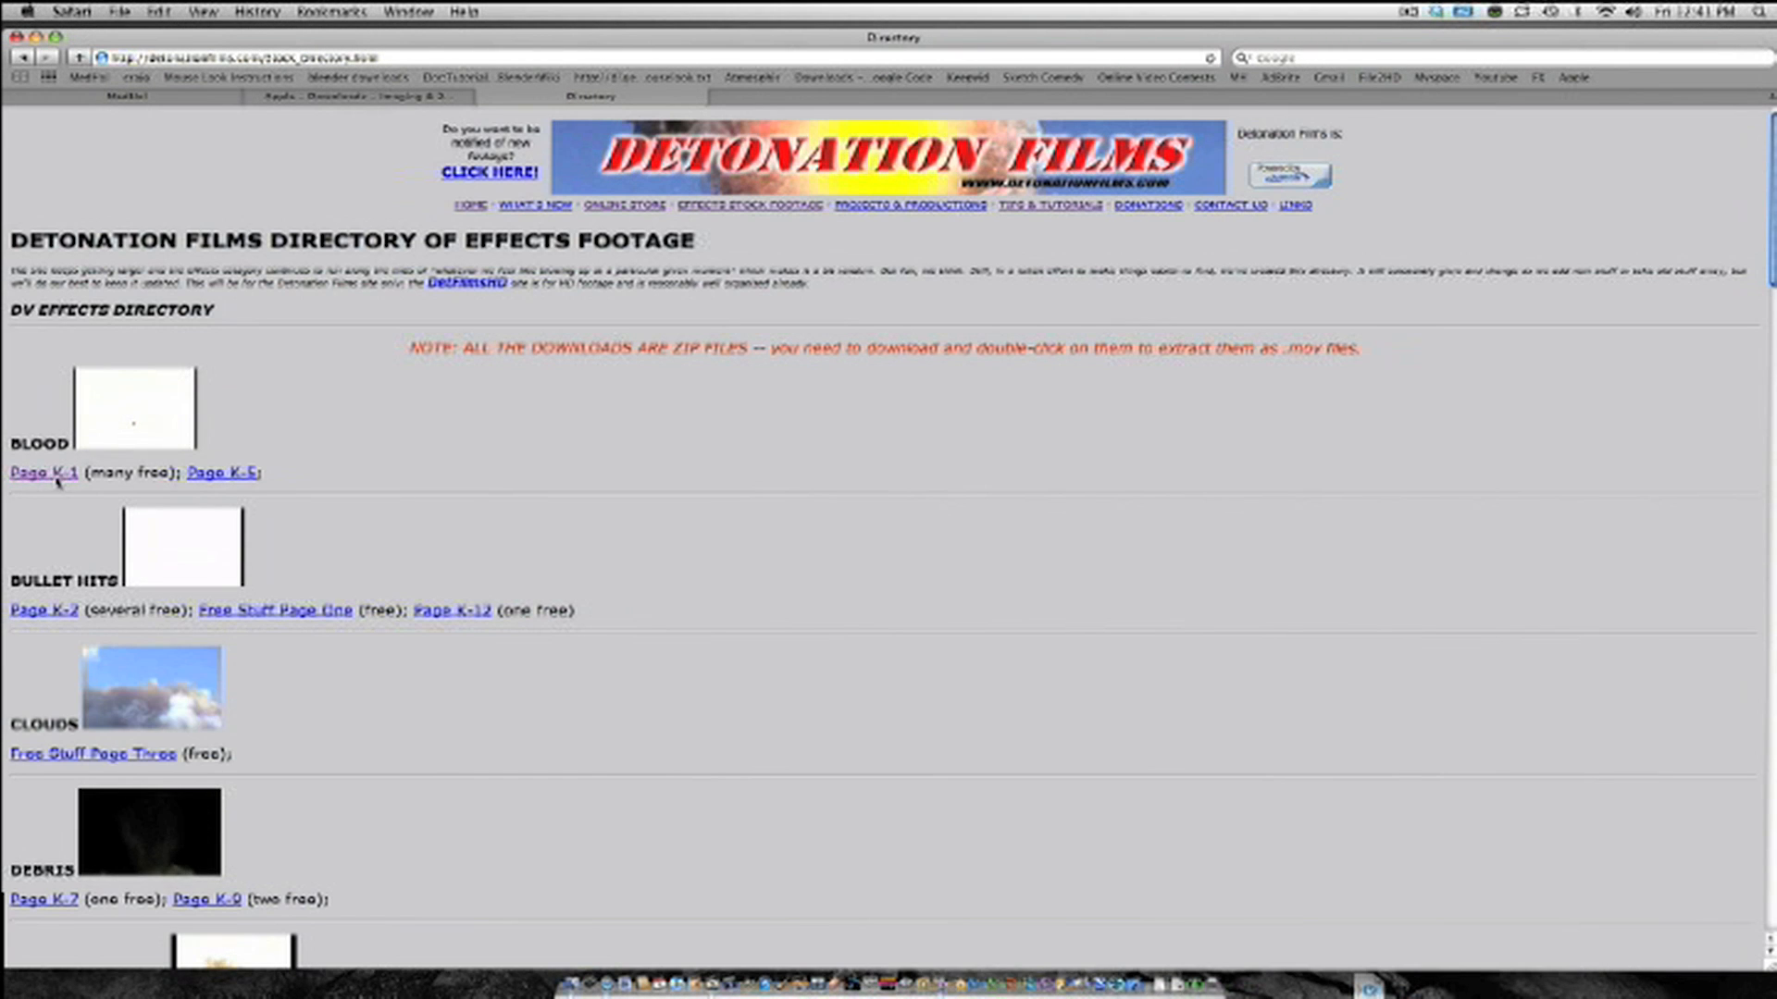
On Blood Page K-1, download the WIDE SIDE exit wound zip via Download Linked File
{"action": "left_click", "coordinate": [43, 473]}
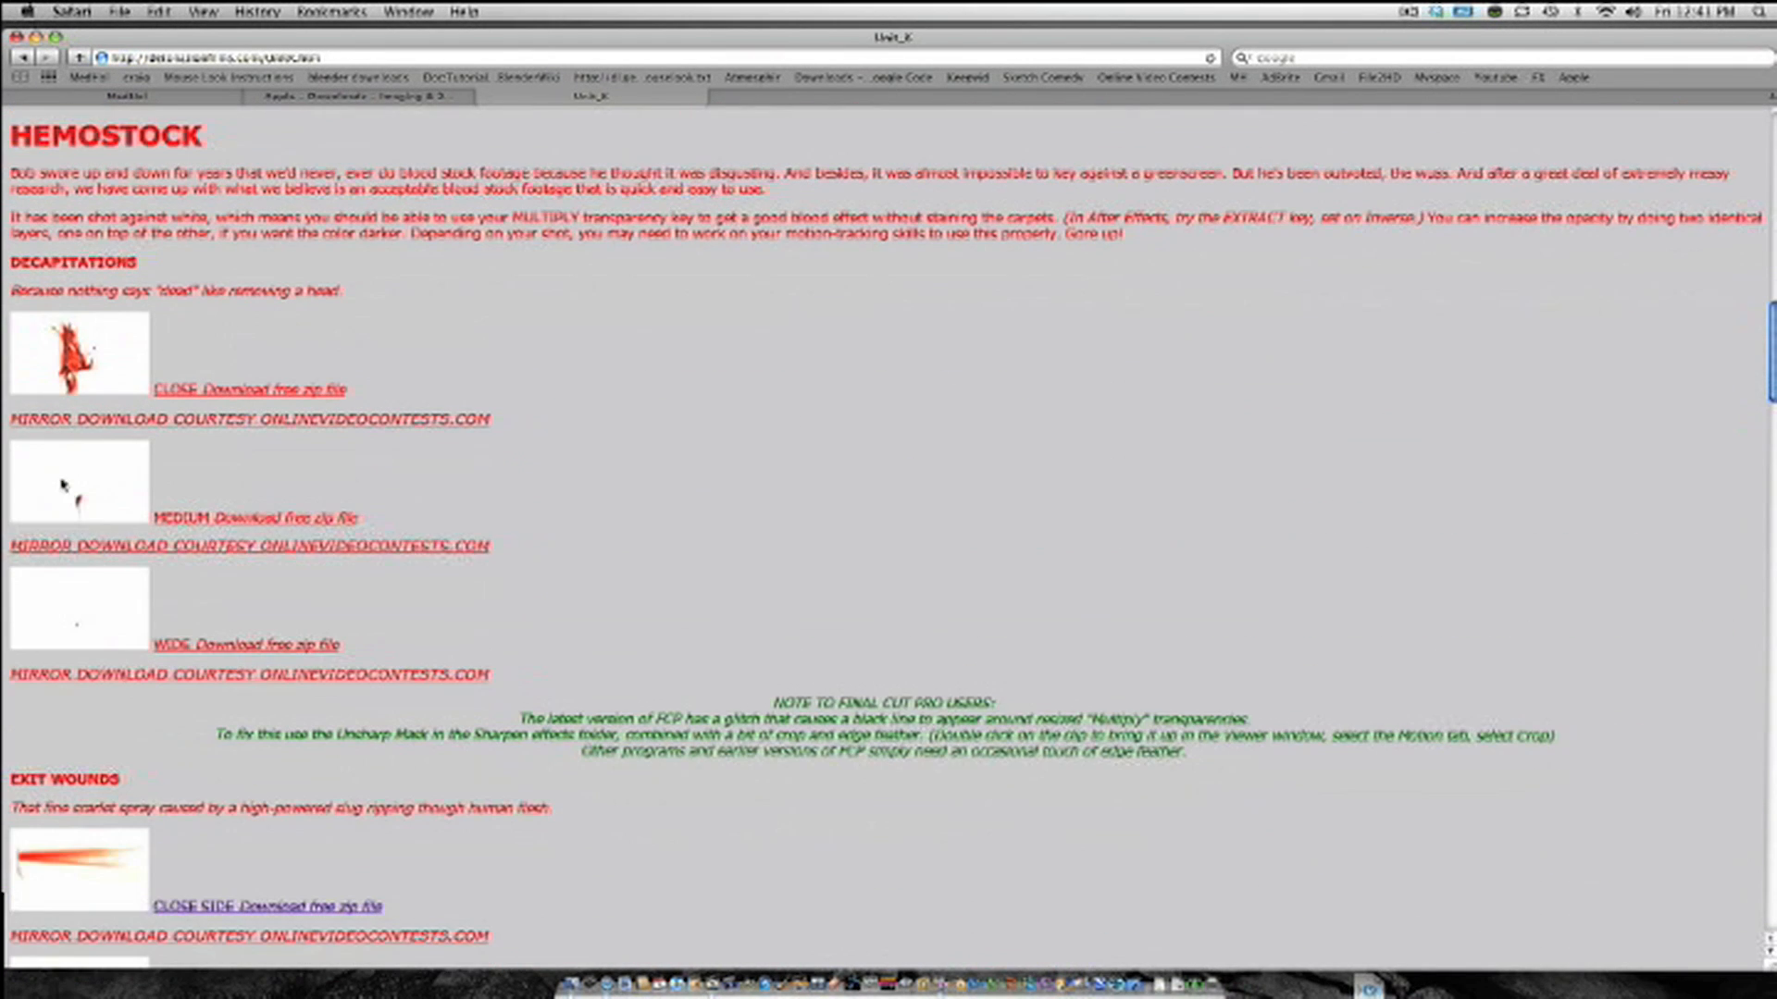
{"action": "scroll", "scroll_direction": "down", "scroll_amount": 3}
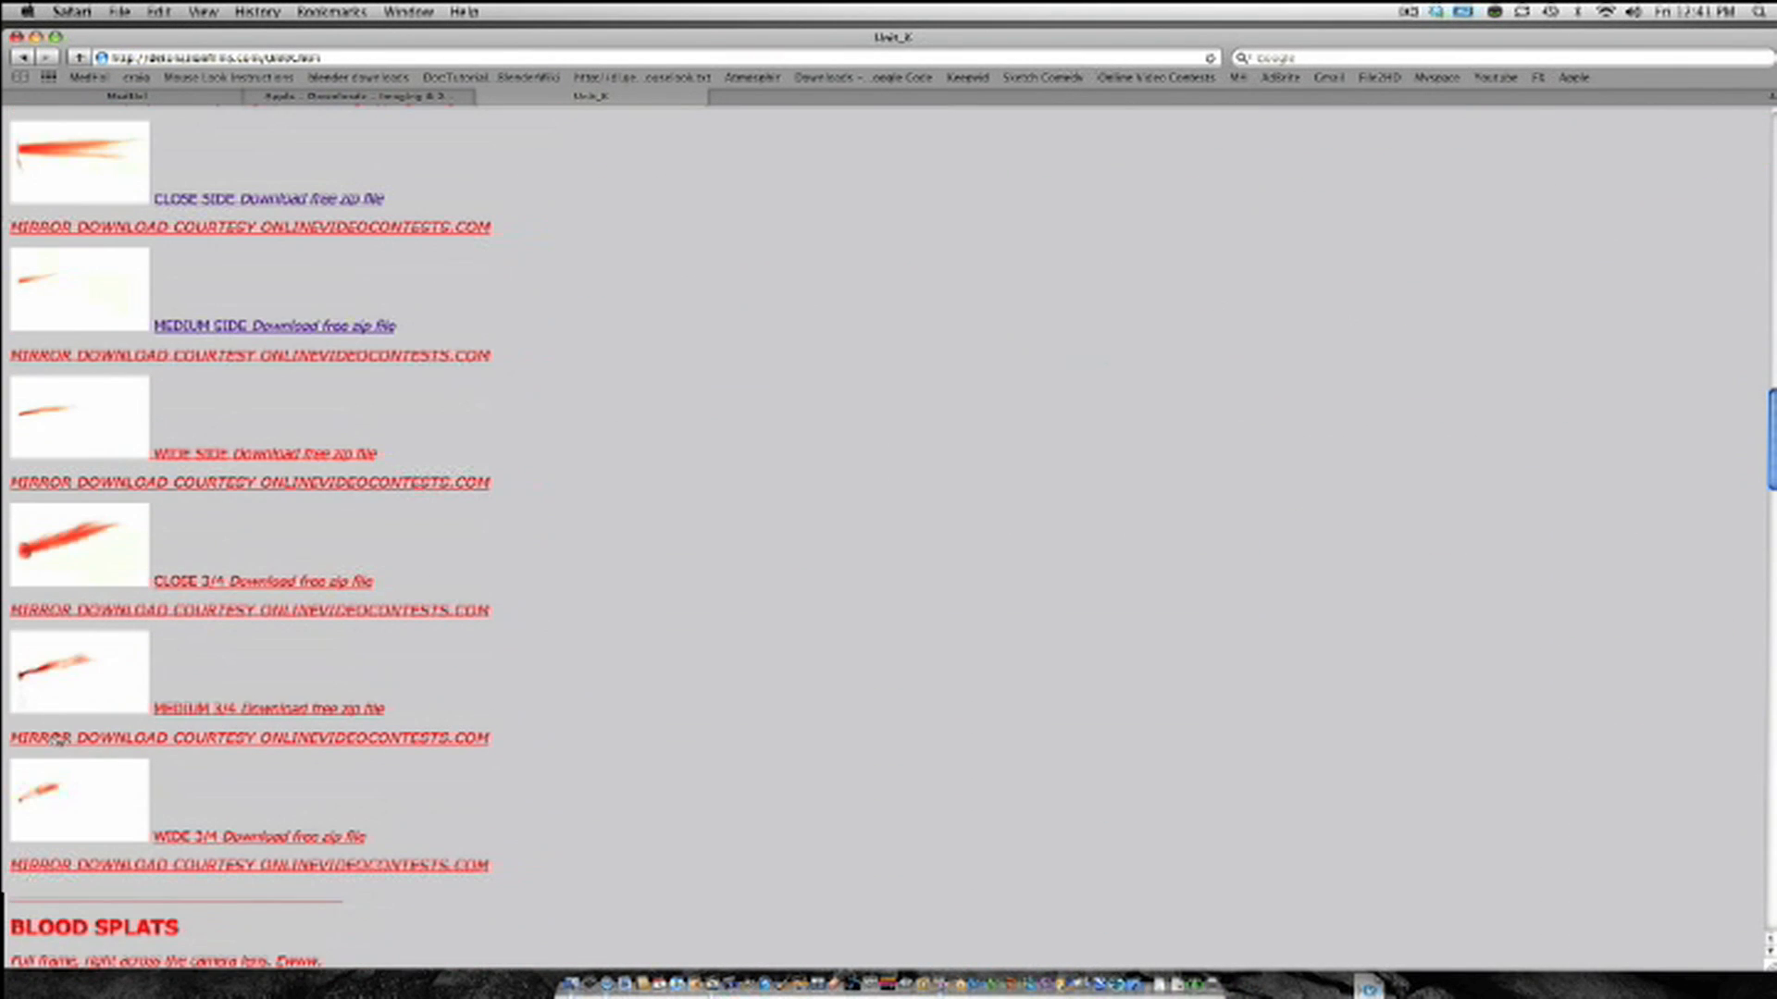
{"action": "right_click", "coordinate": [232, 454]}
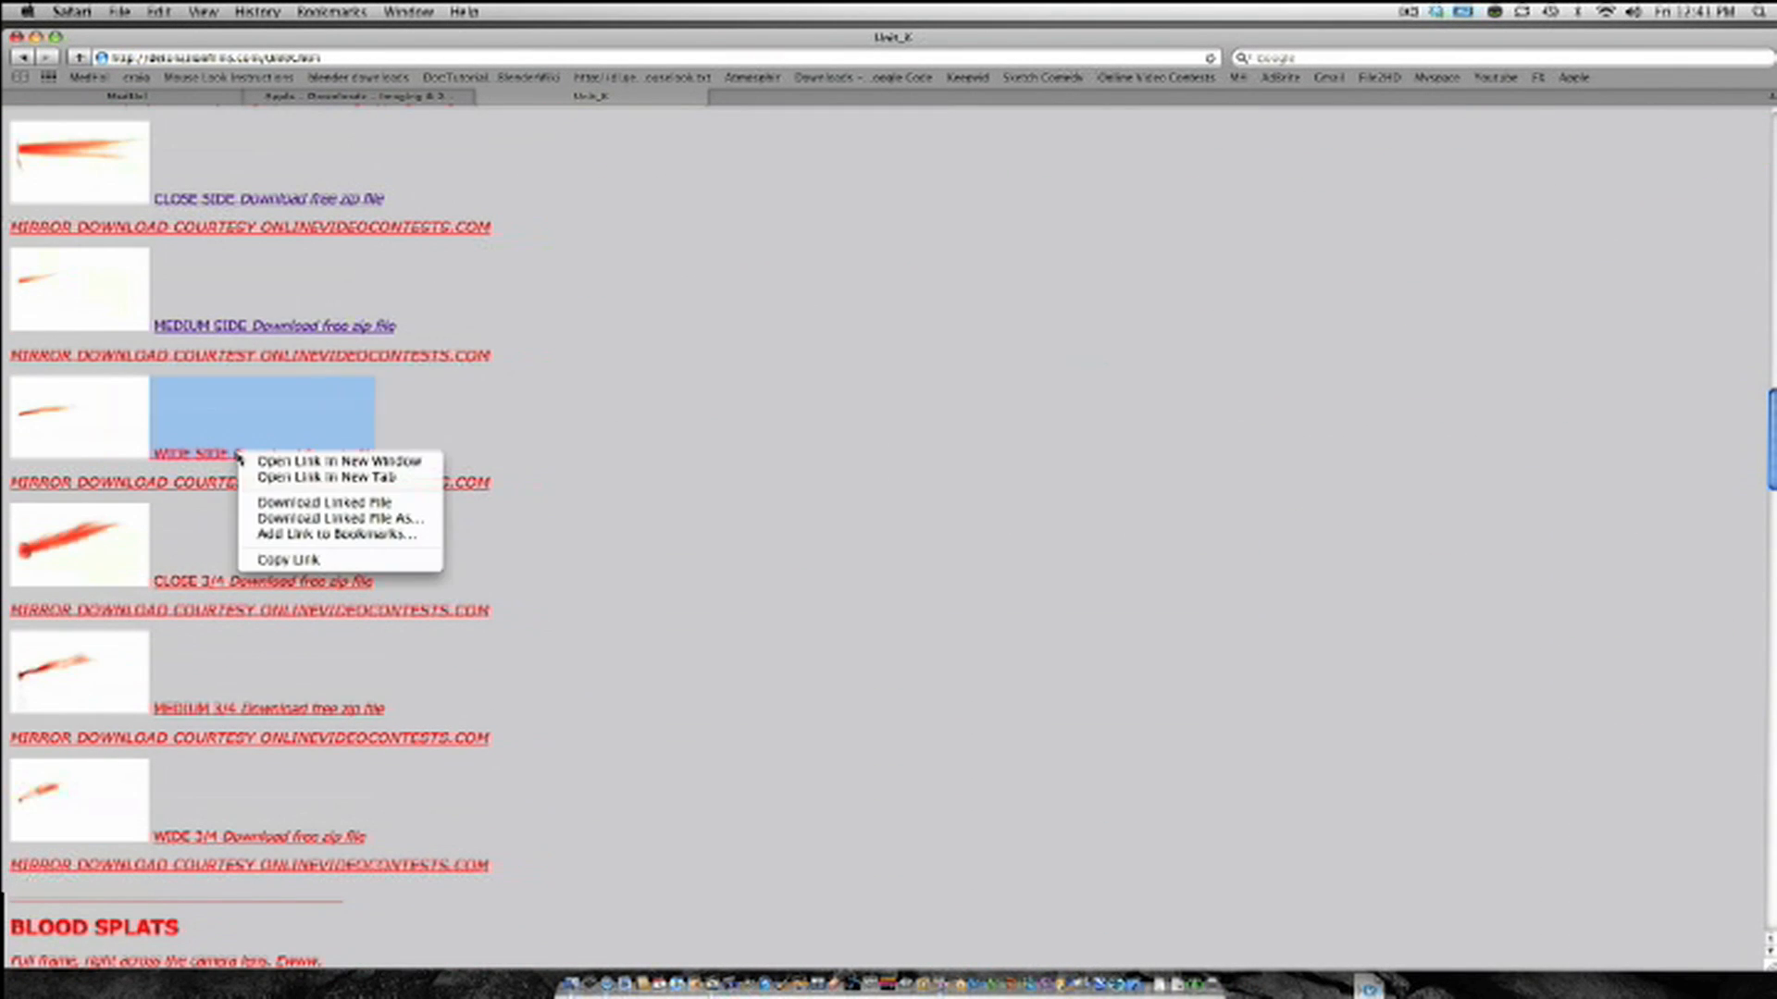
{"action": "mouse_move", "coordinate": [678, 538]}
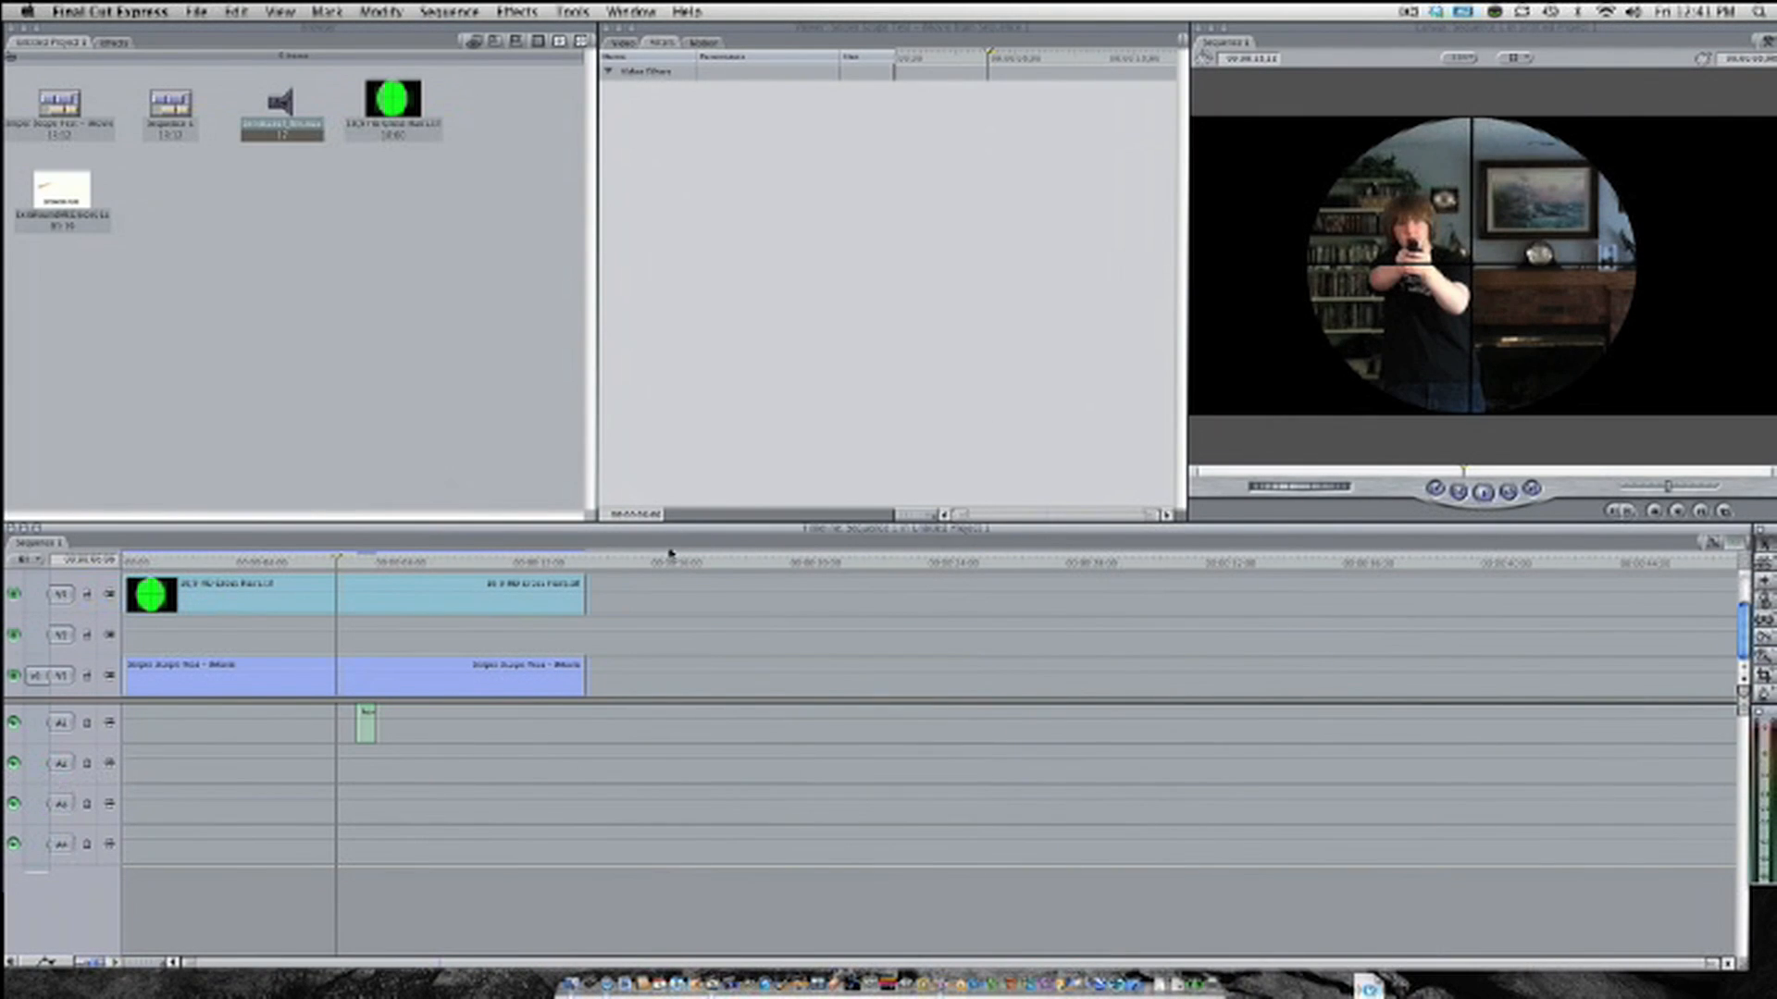
Import the extracted exit wound blood .mov and drop it onto V2
{"action": "left_click", "coordinate": [58, 197]}
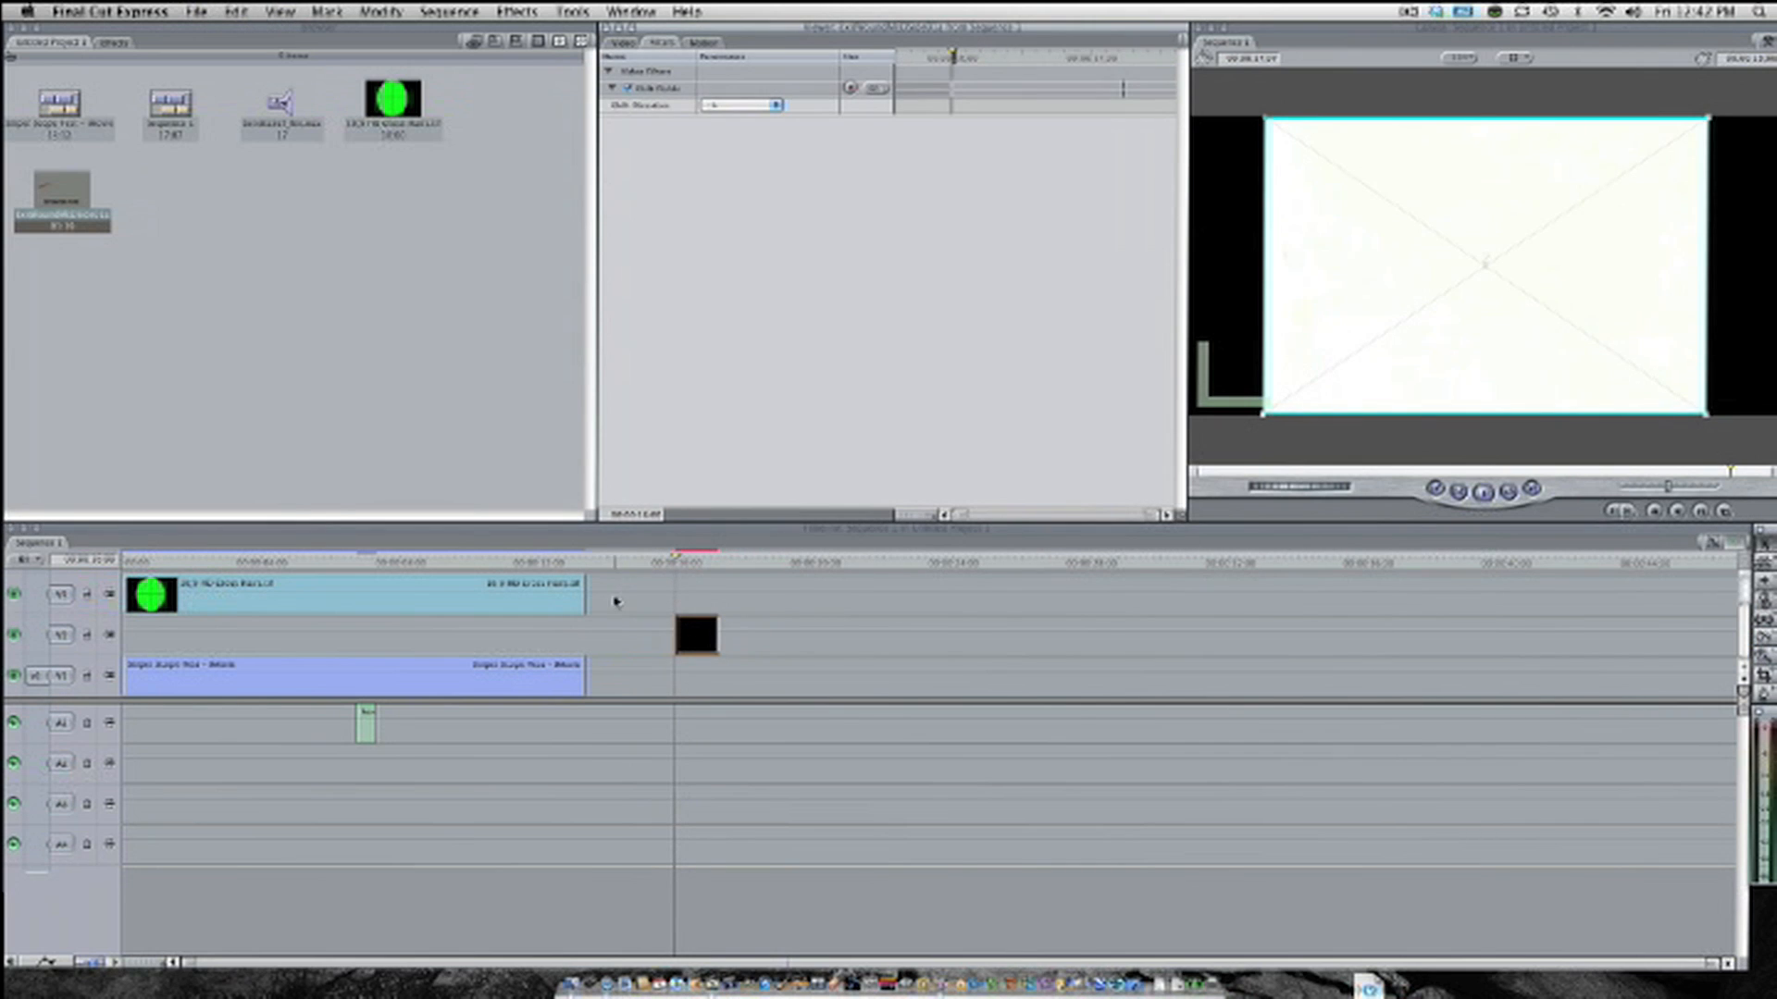
Apply a Luma Key filter from Effects > Video Filters > Key to the blood clip
{"action": "left_click", "coordinate": [519, 10]}
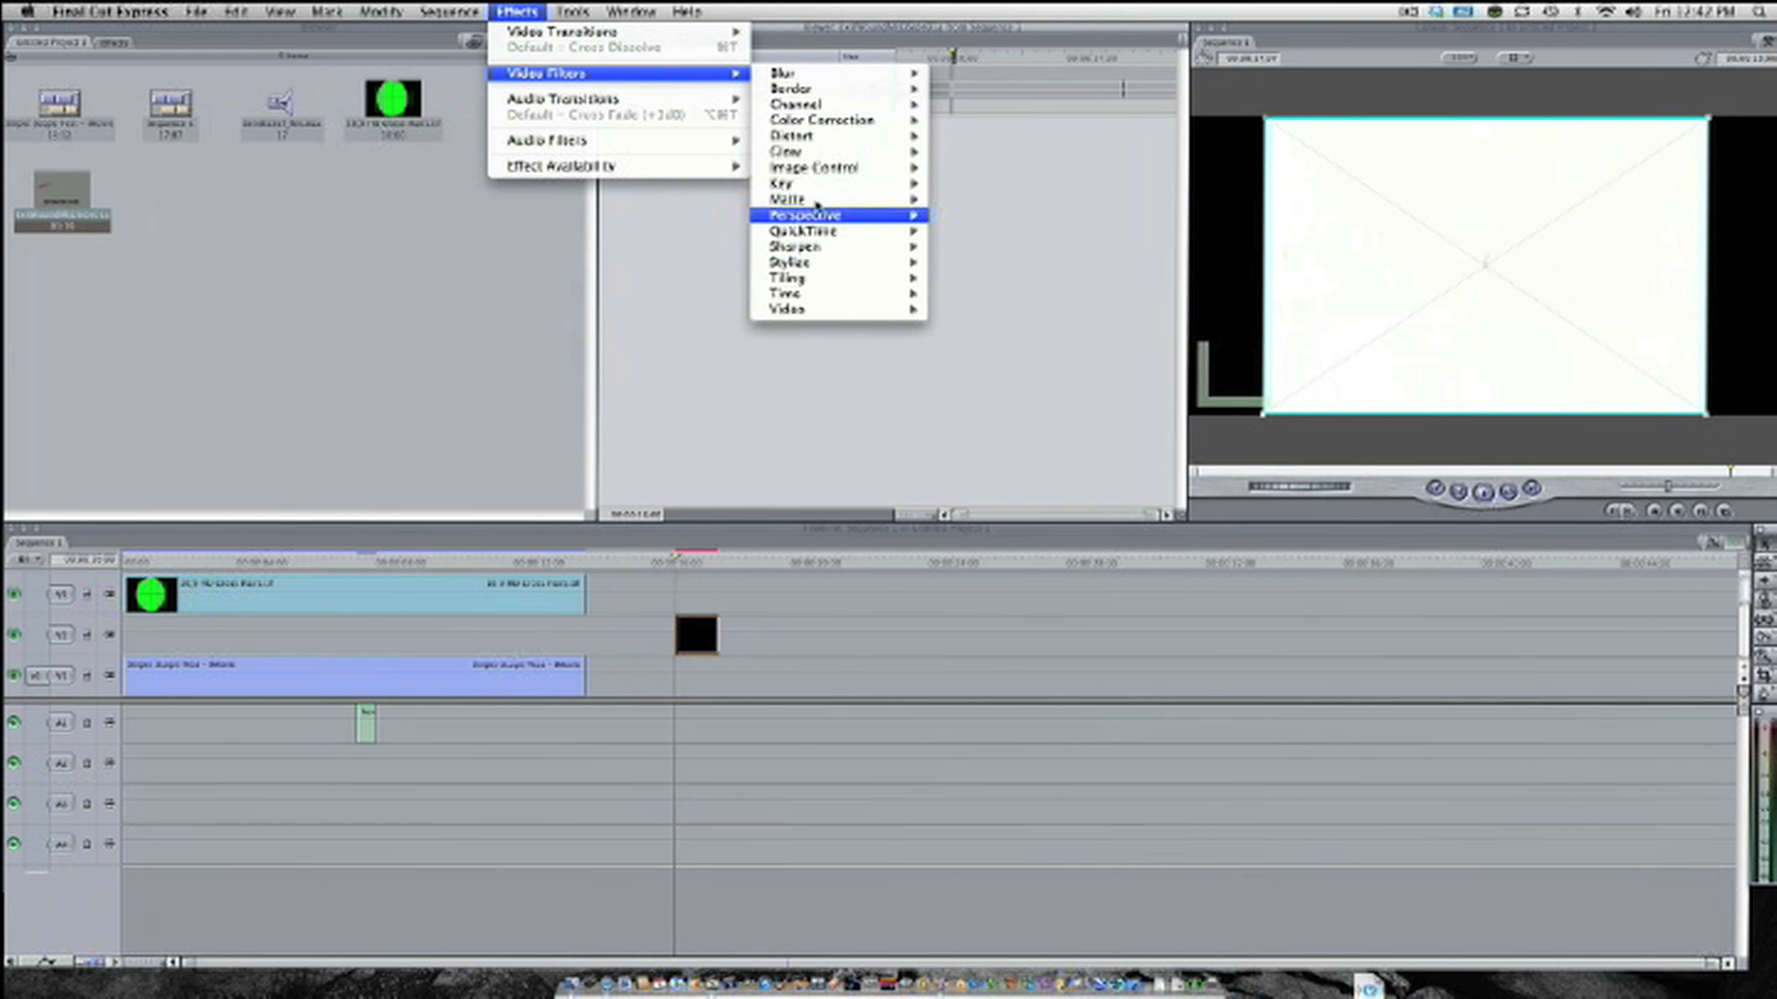
{"action": "mouse_move", "coordinate": [786, 183]}
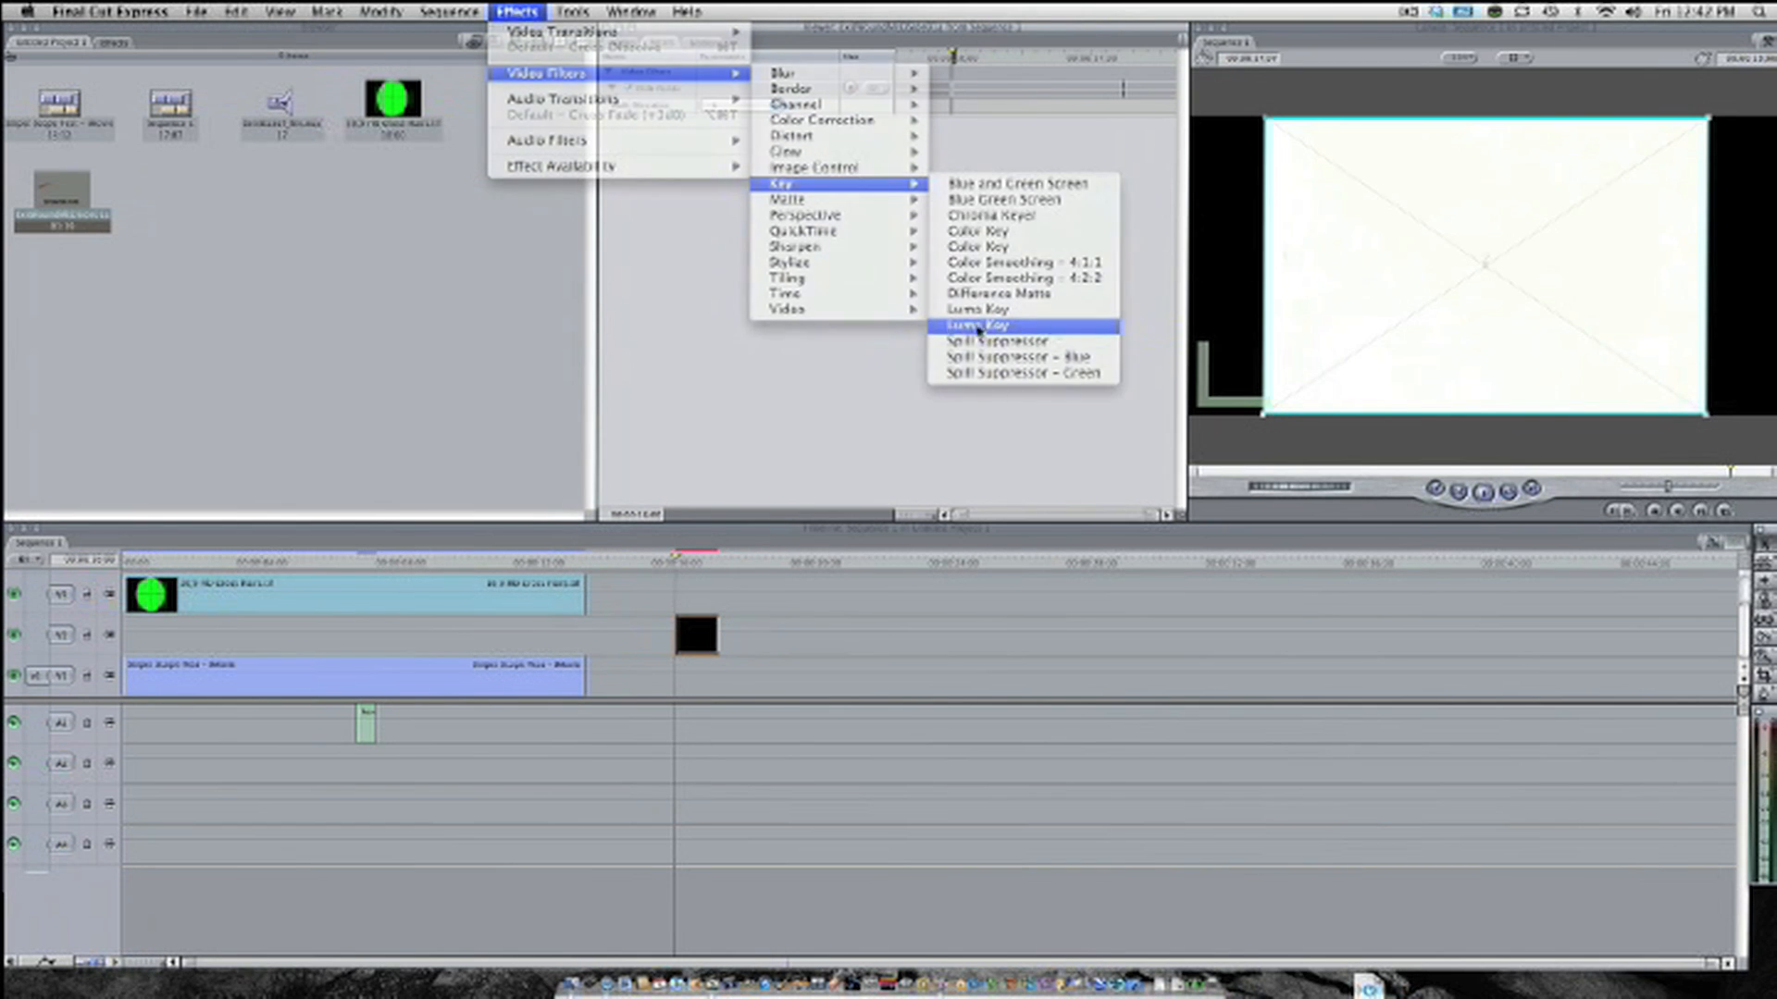
{"action": "left_click", "coordinate": [978, 325]}
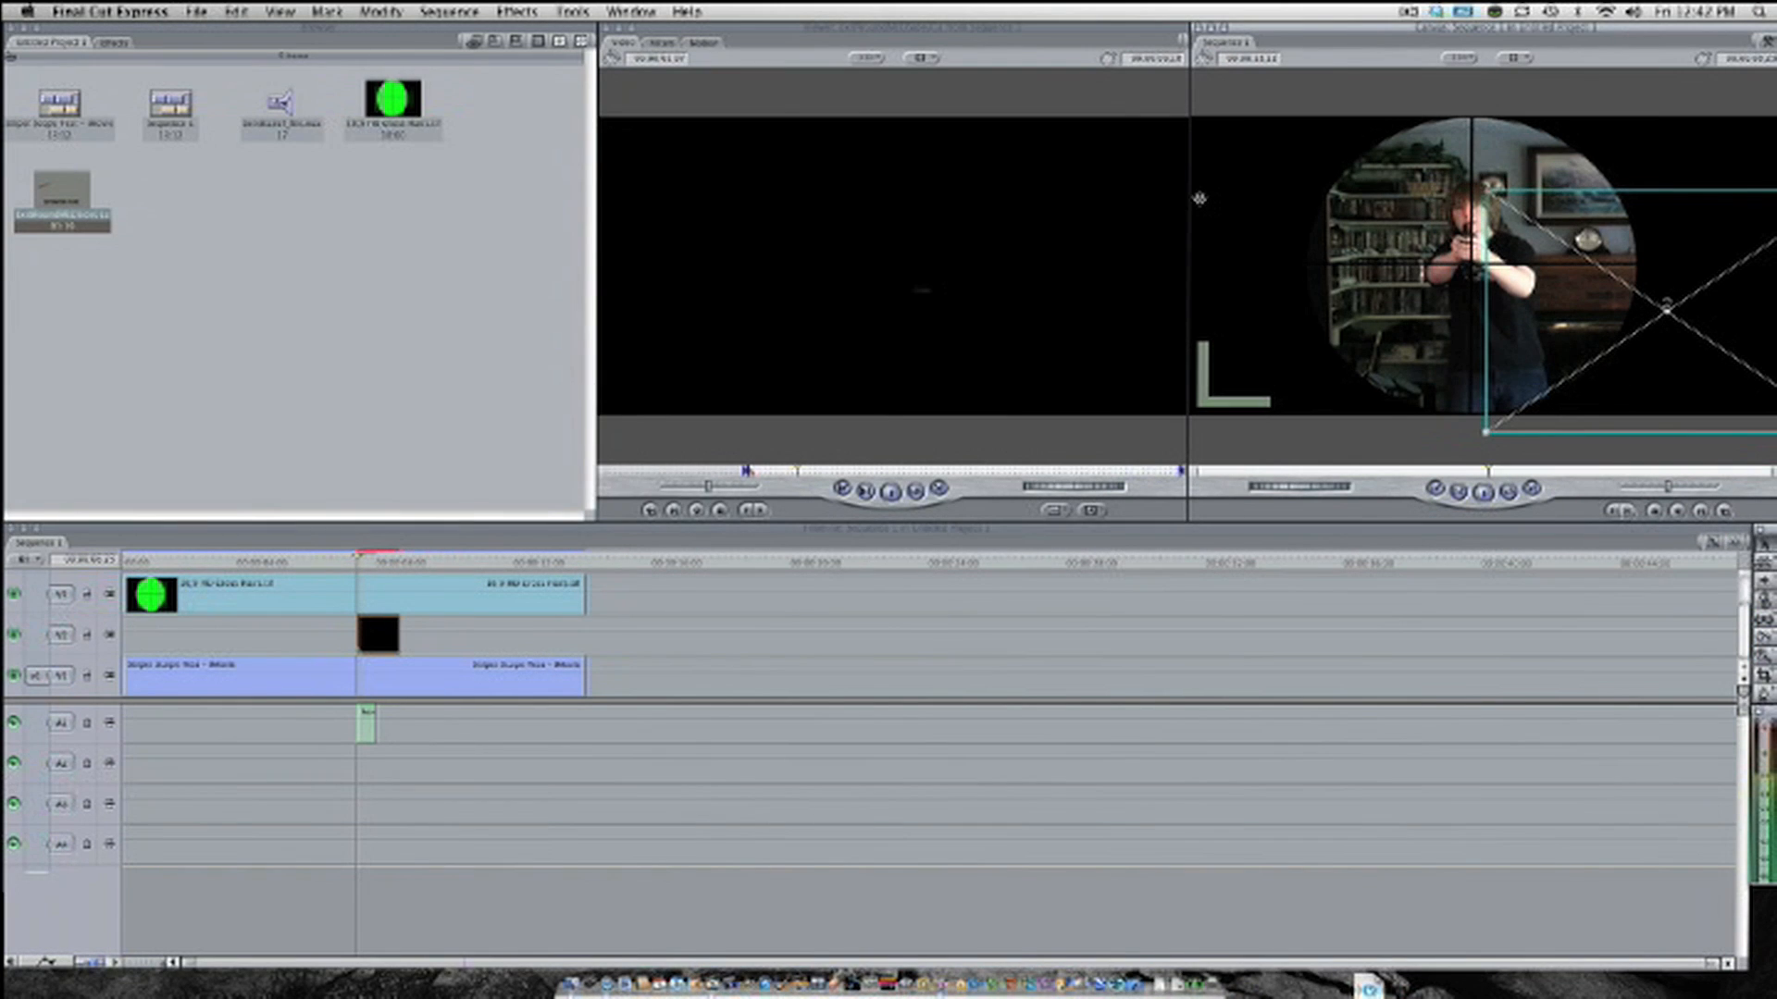
{"action": "key", "text": "volume_up"}
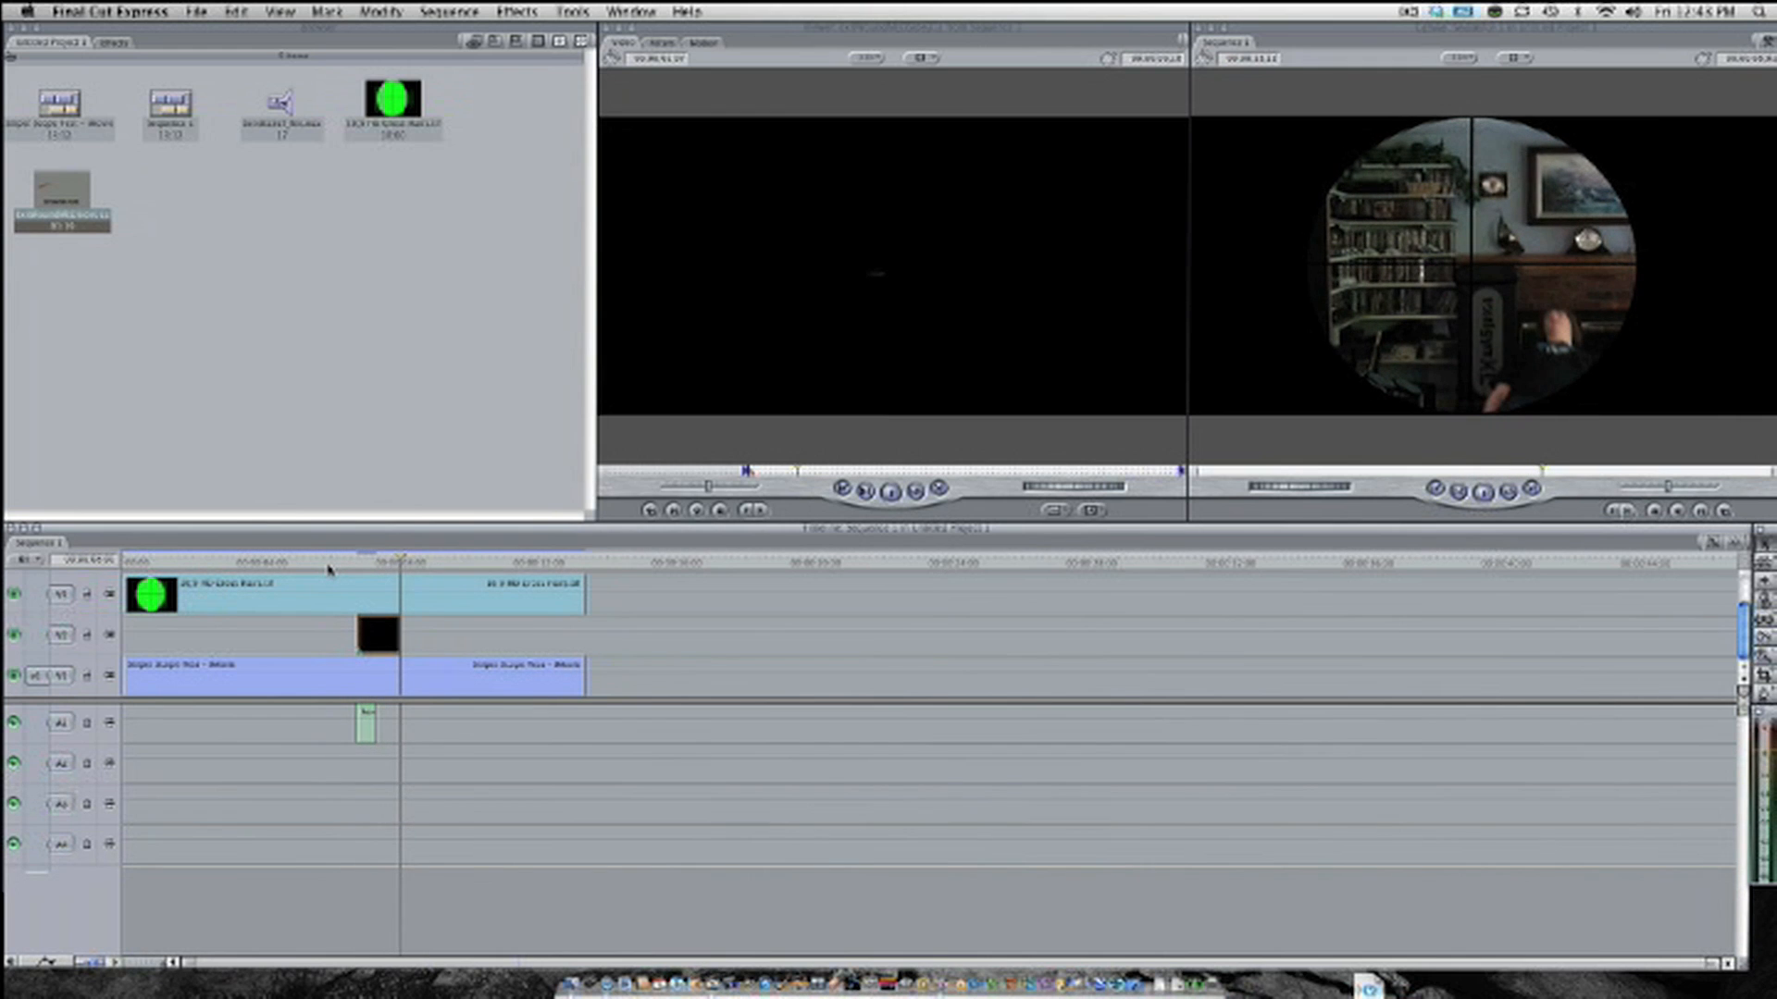
{"action": "mouse_move", "coordinate": [361, 682]}
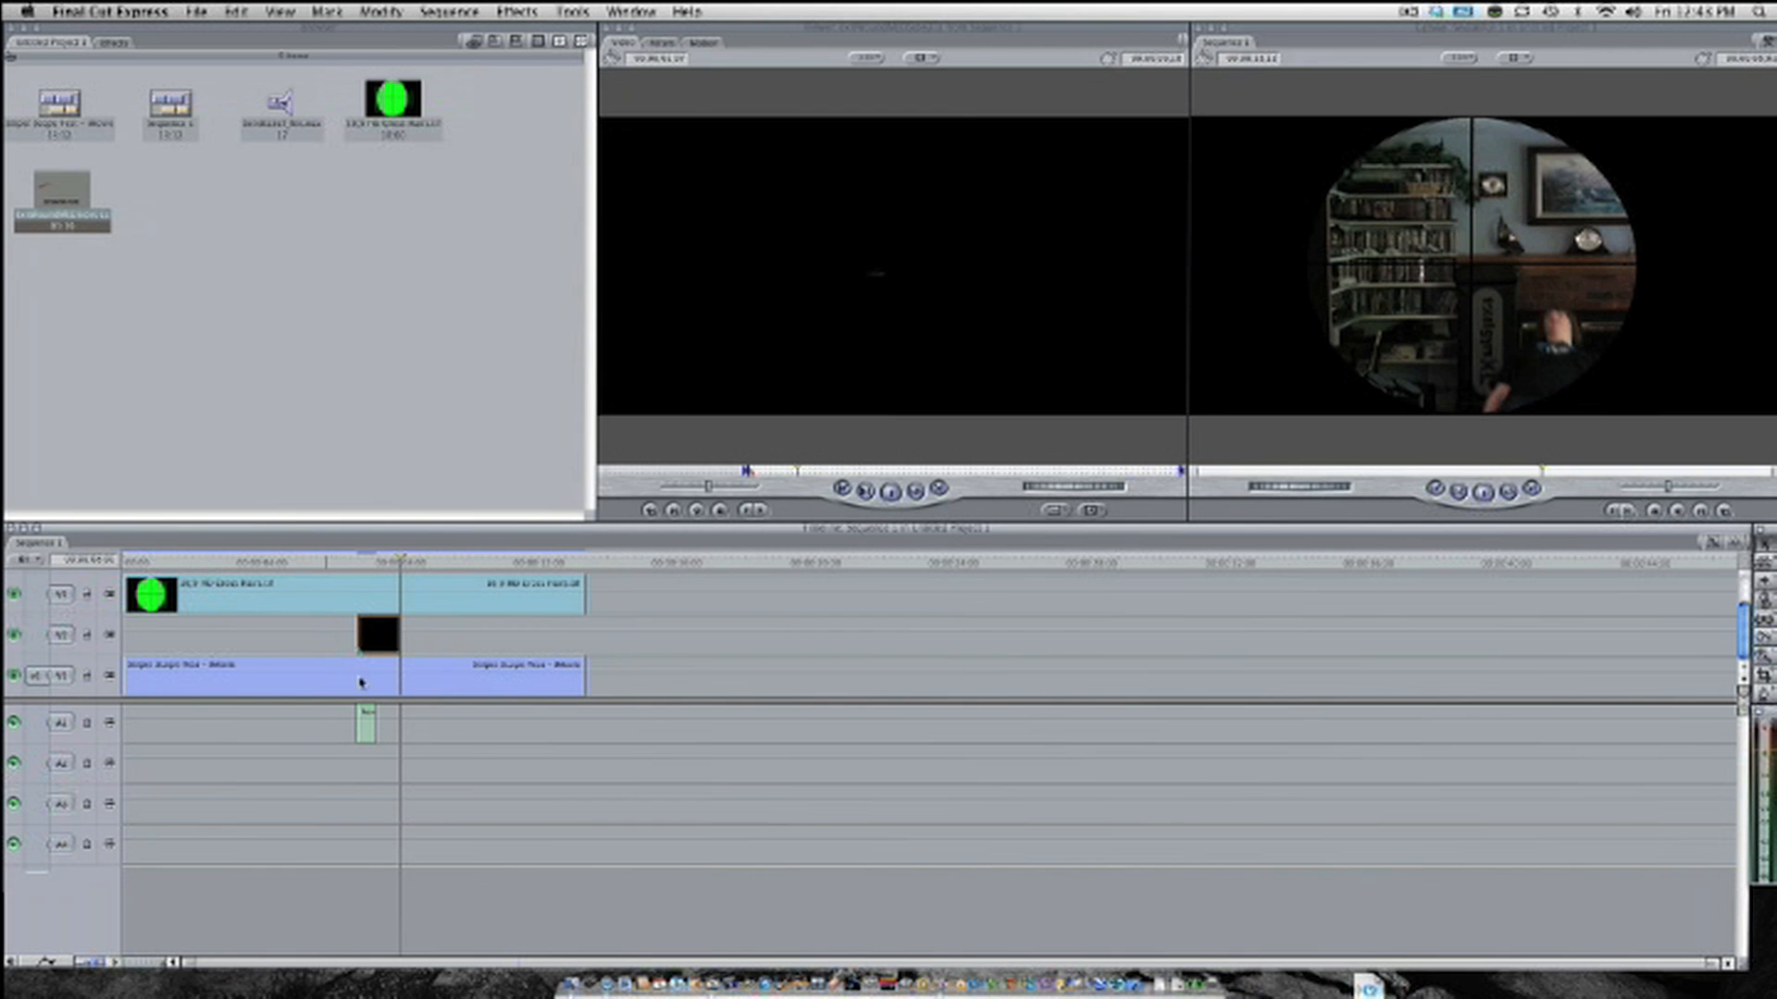
{"action": "mouse_move", "coordinate": [614, 935]}
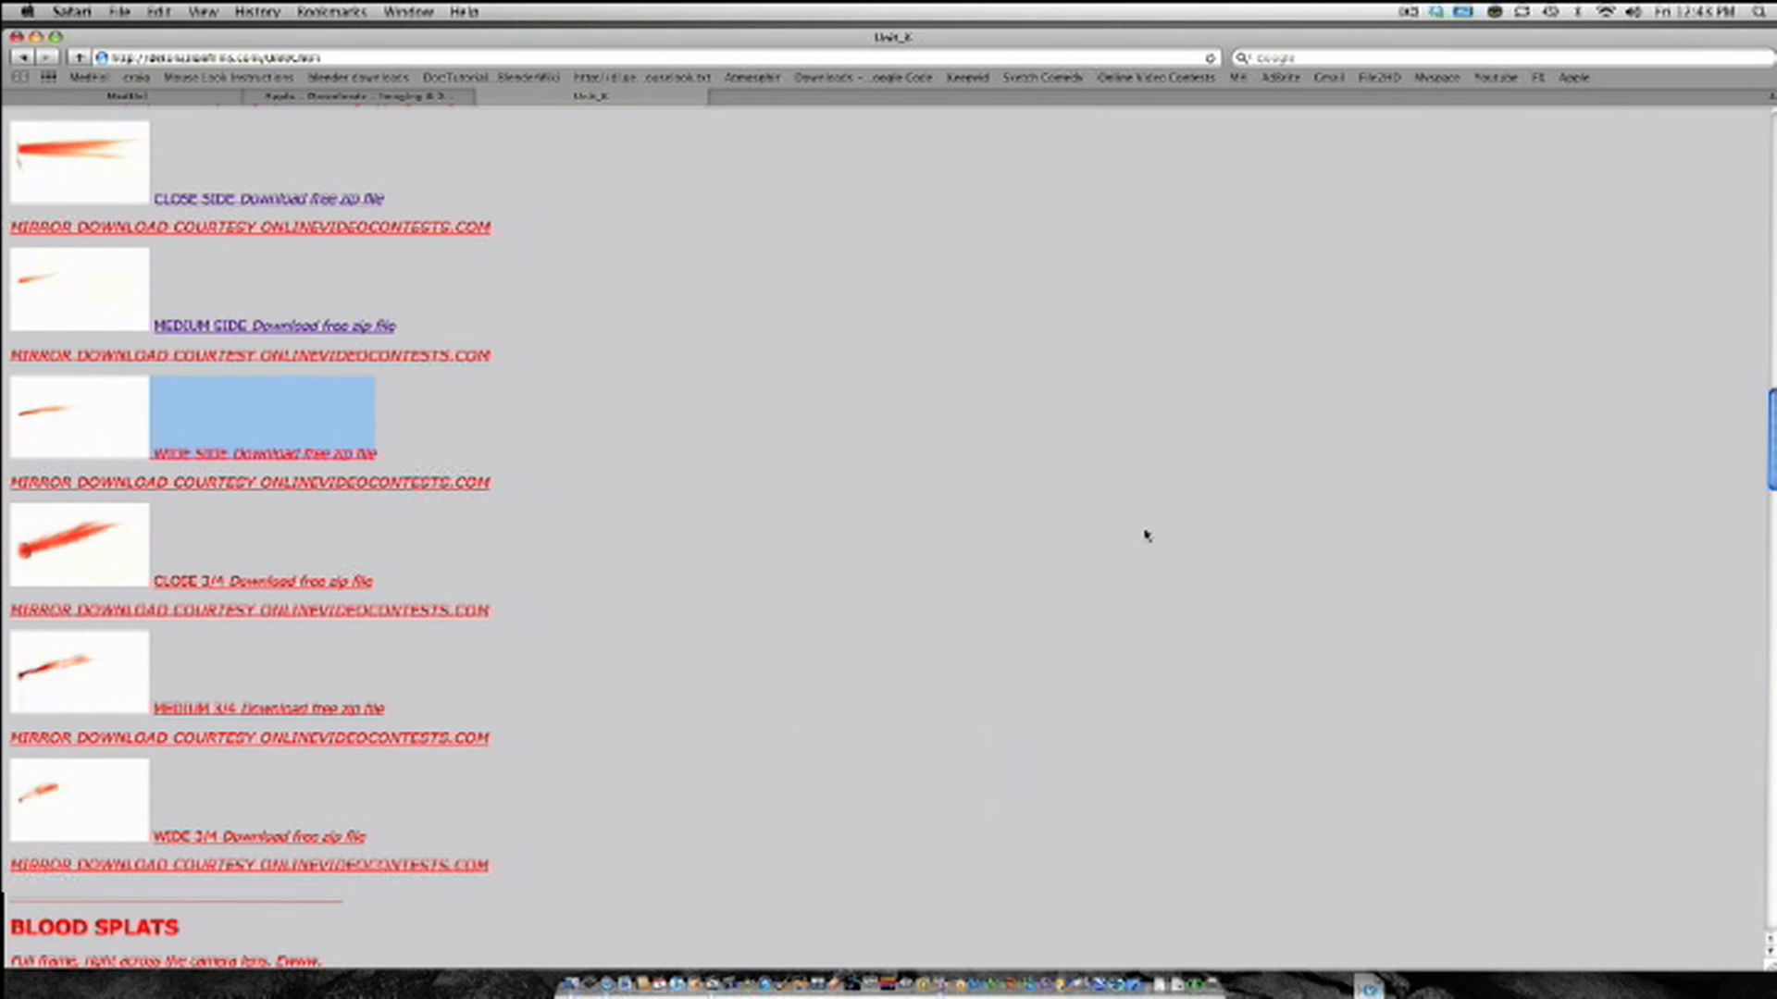
{"action": "left_click", "coordinate": [360, 97]}
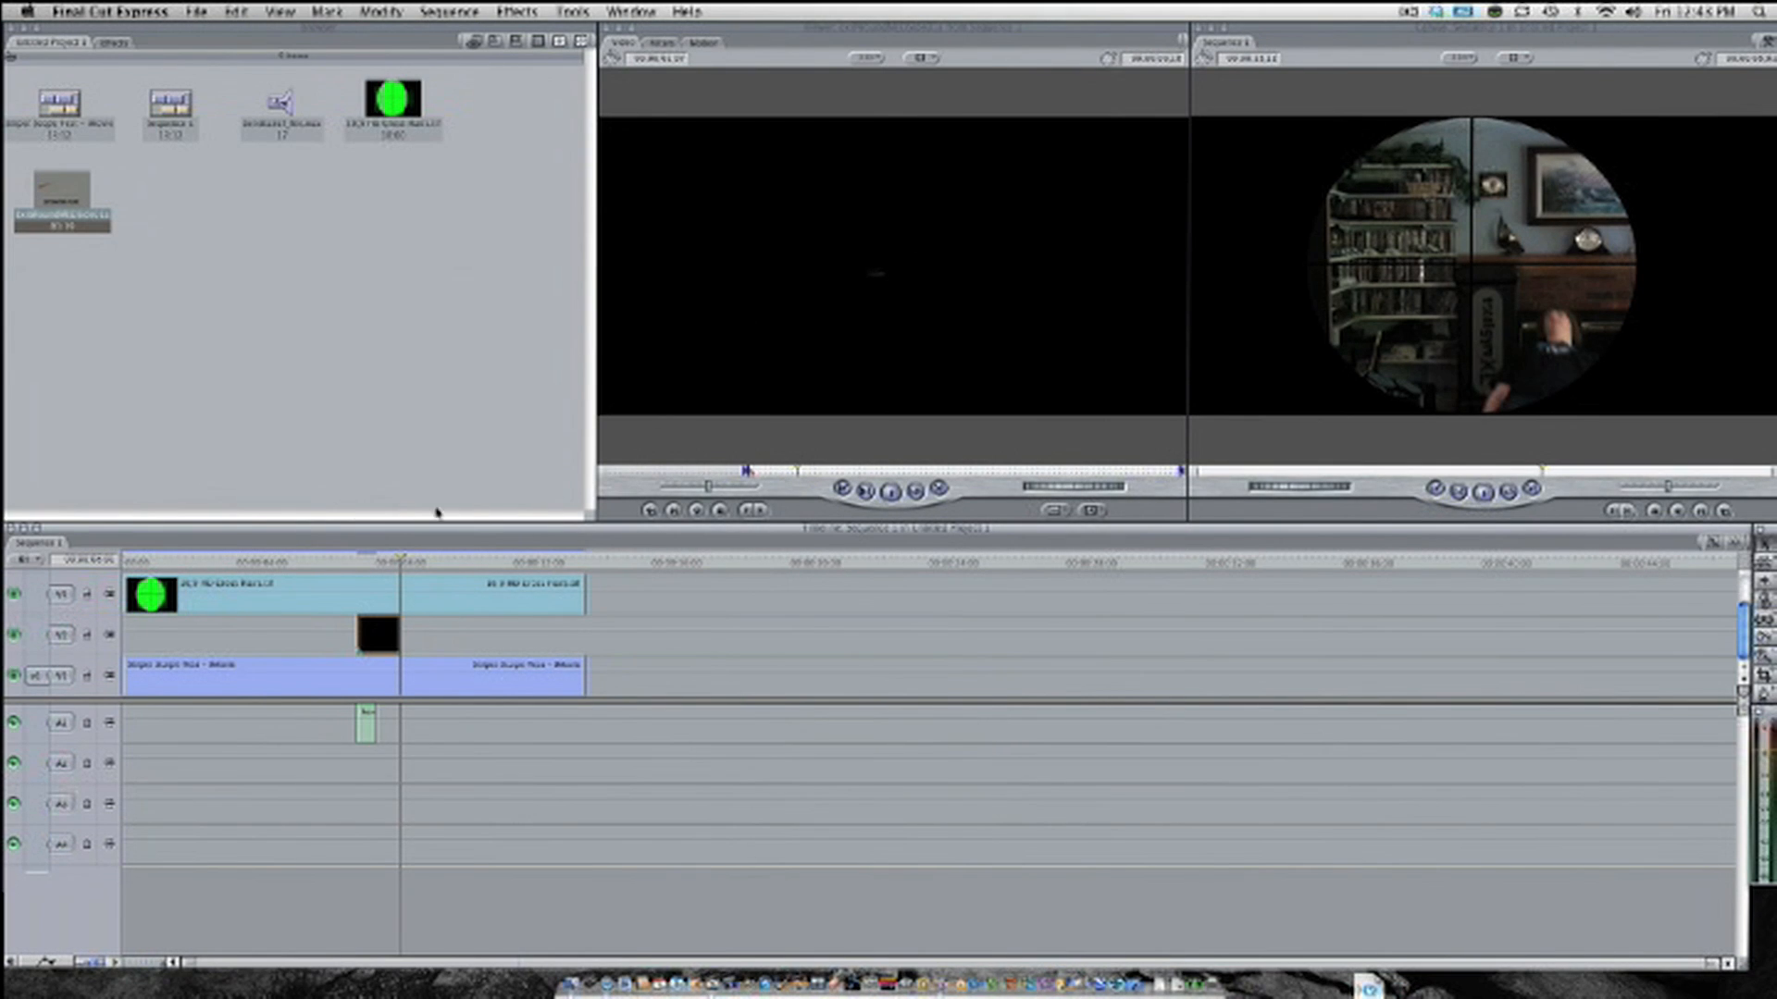
{"action": "mouse_move", "coordinate": [443, 545]}
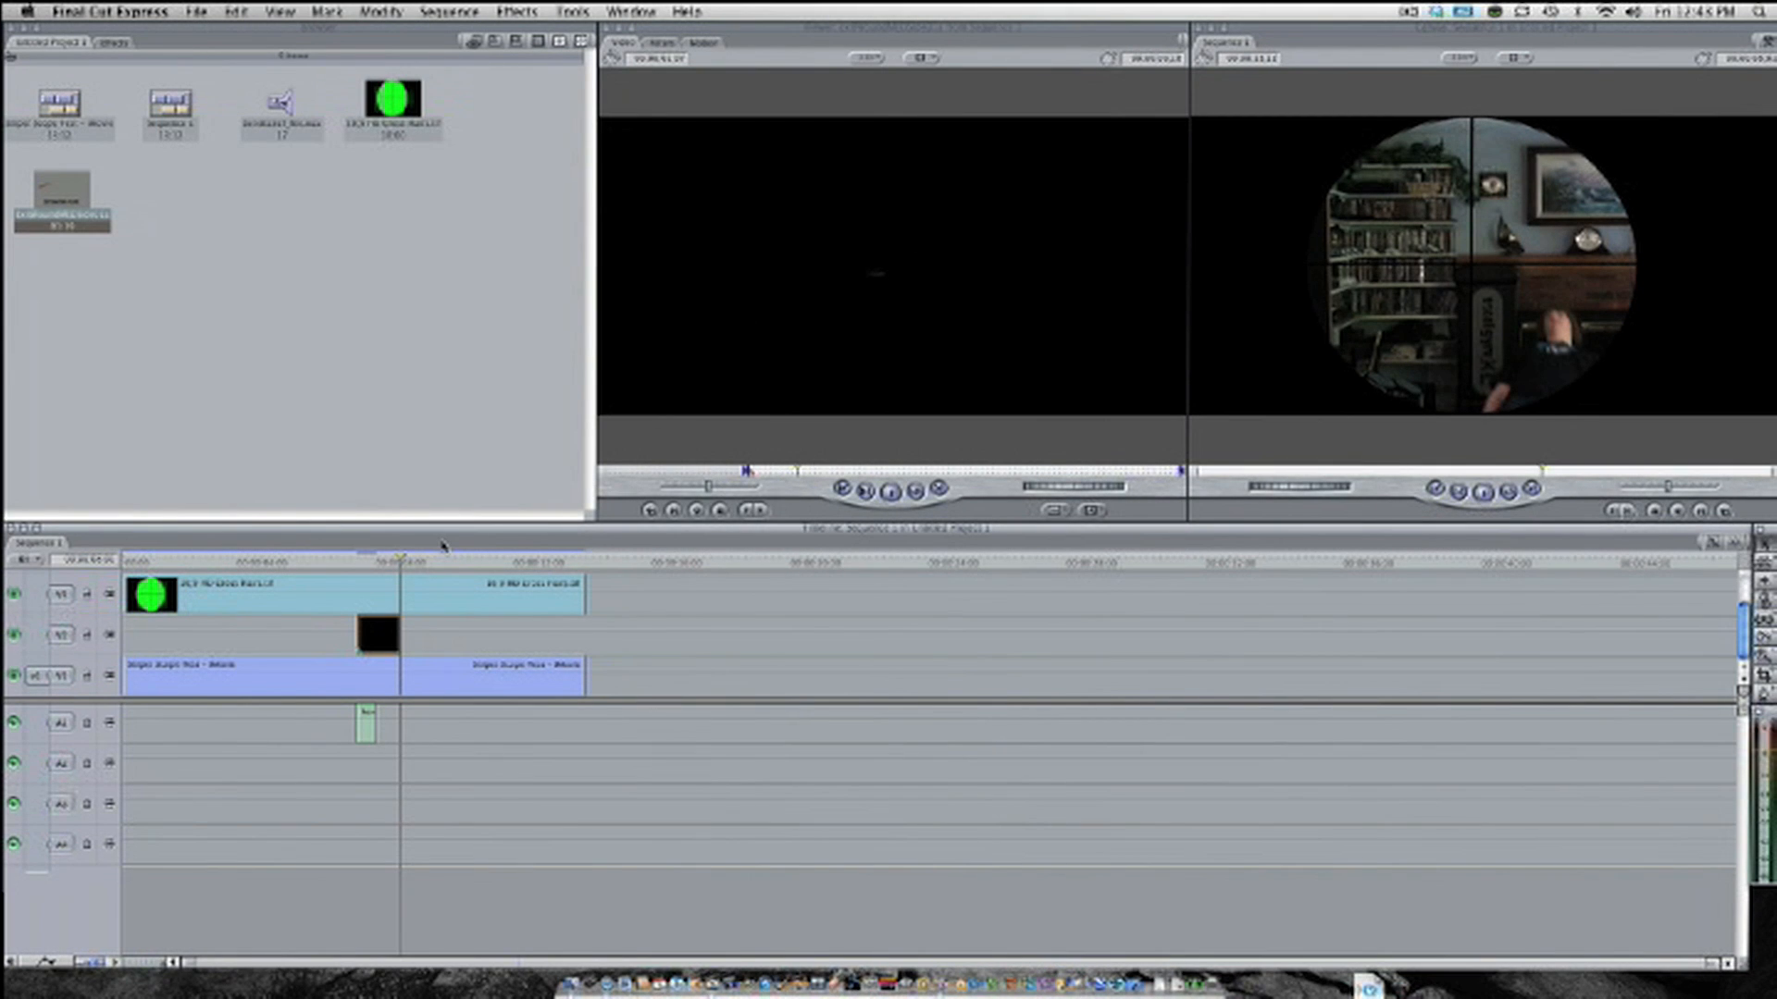